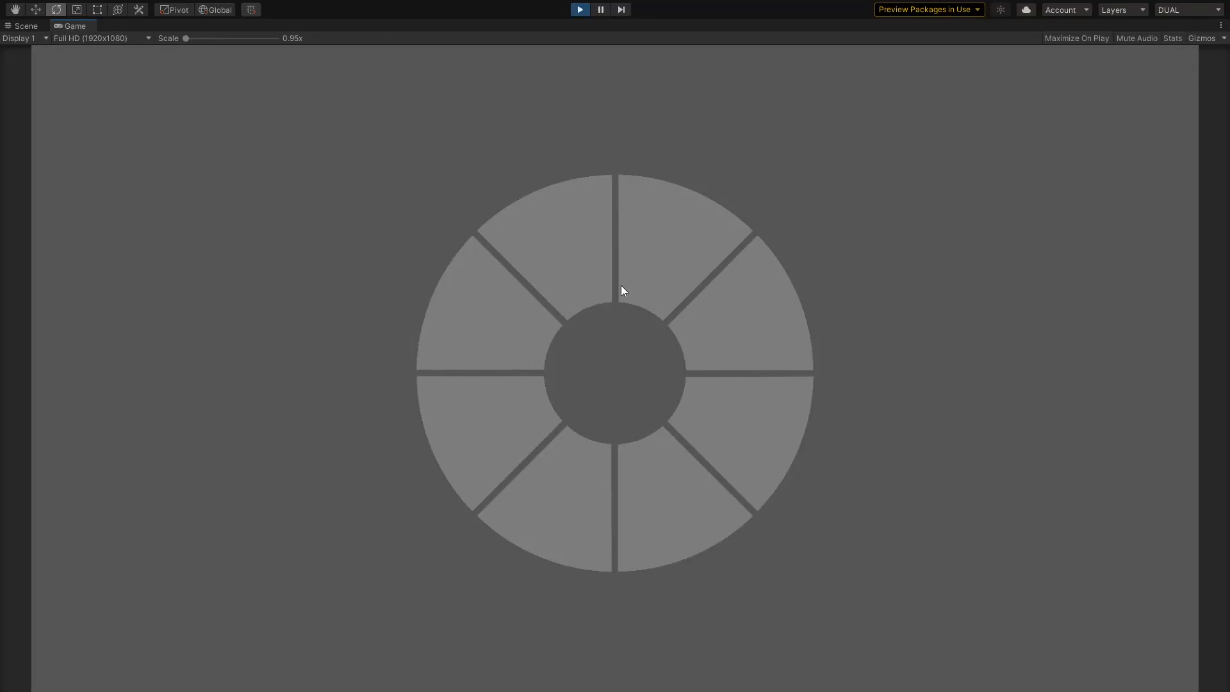
mouse_move(639, 123)
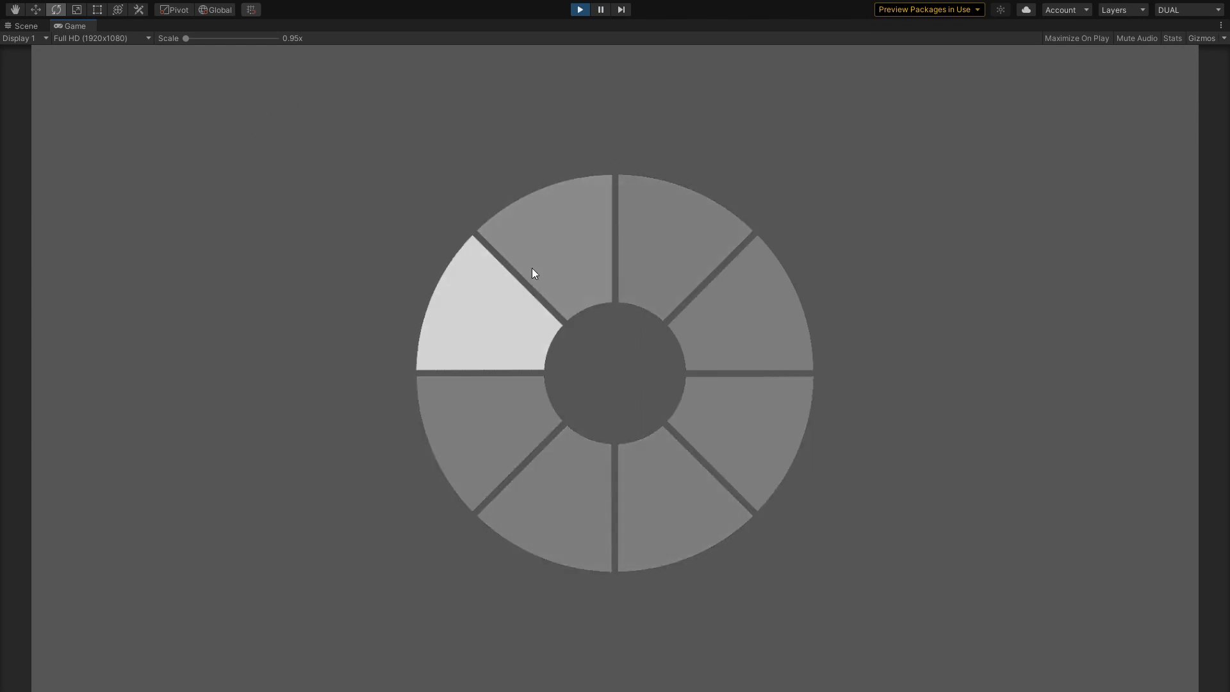
Step: Inspect the radial menu in the Scene view, exit Play mode and restore the Default layout
click(26, 25)
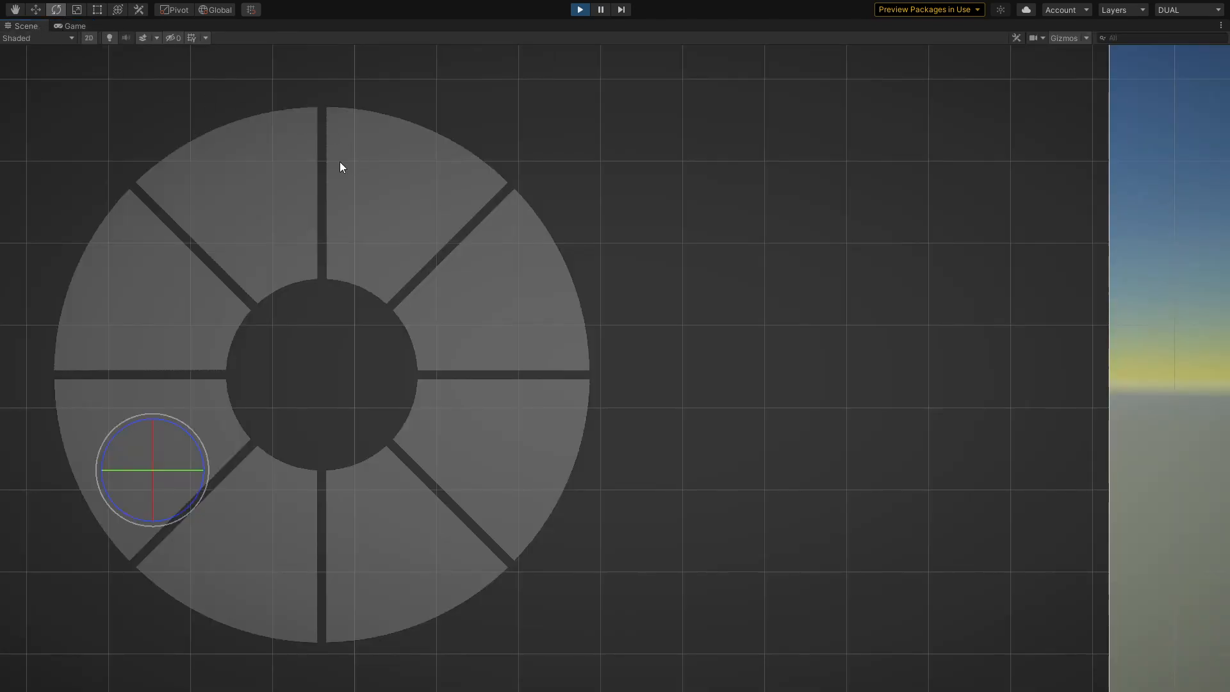
scroll(down, 3)
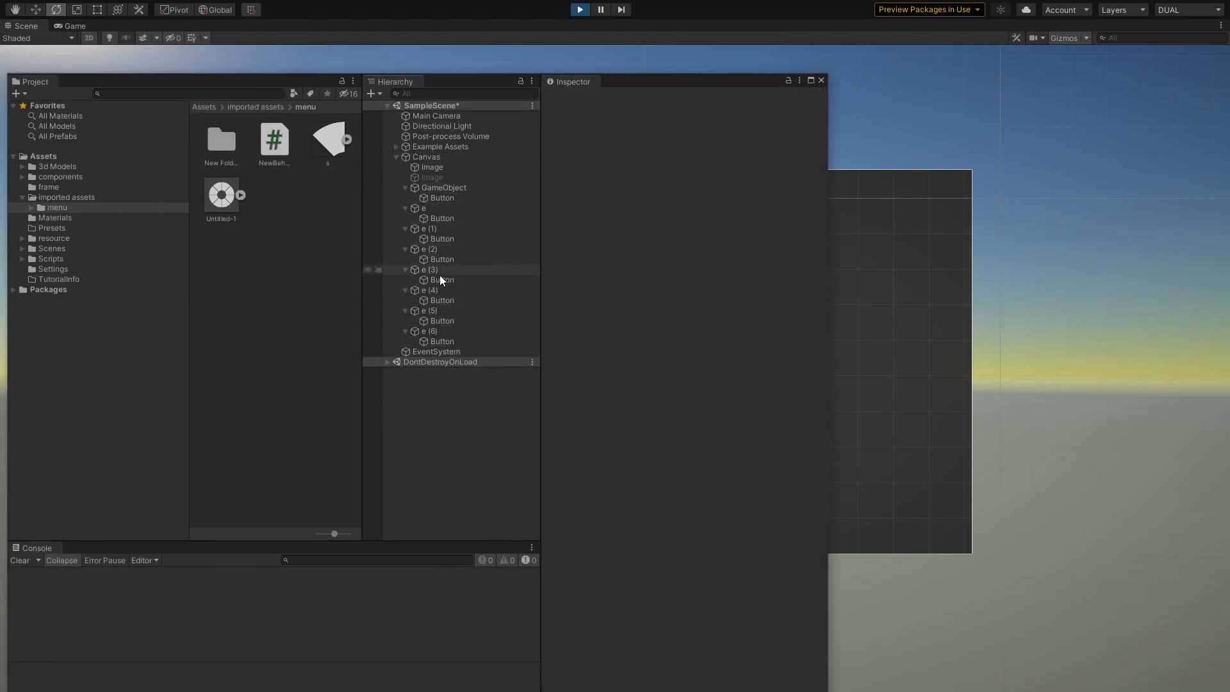
click(431, 167)
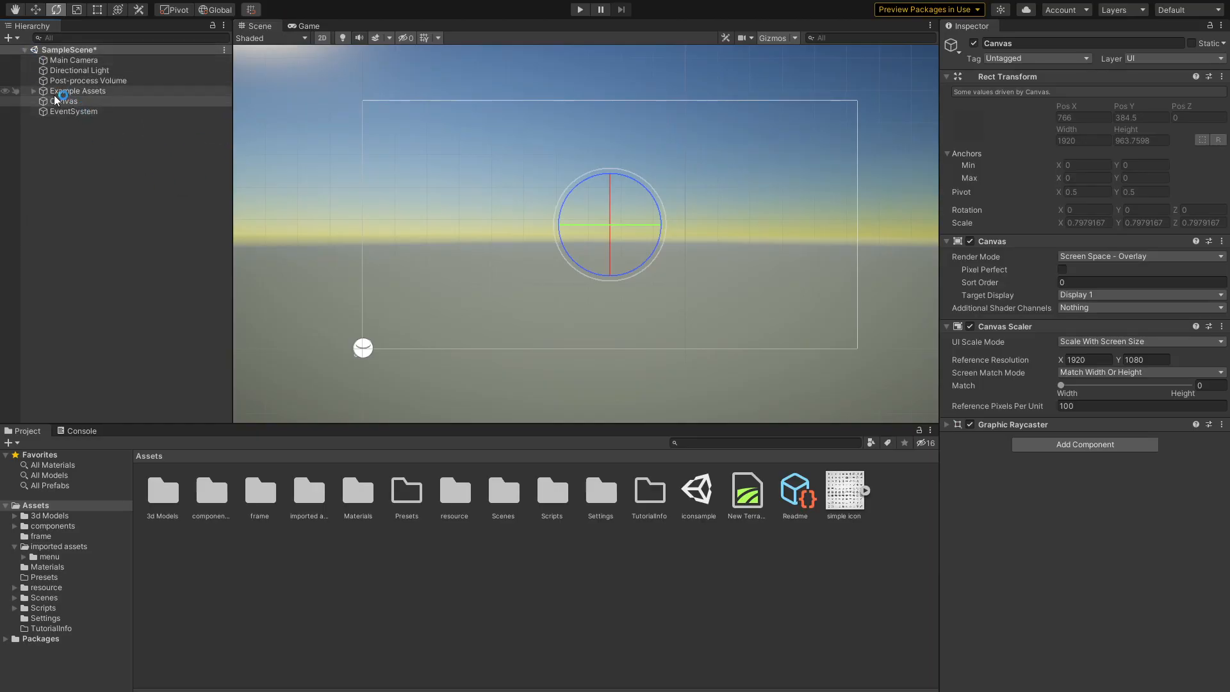
click(63, 100)
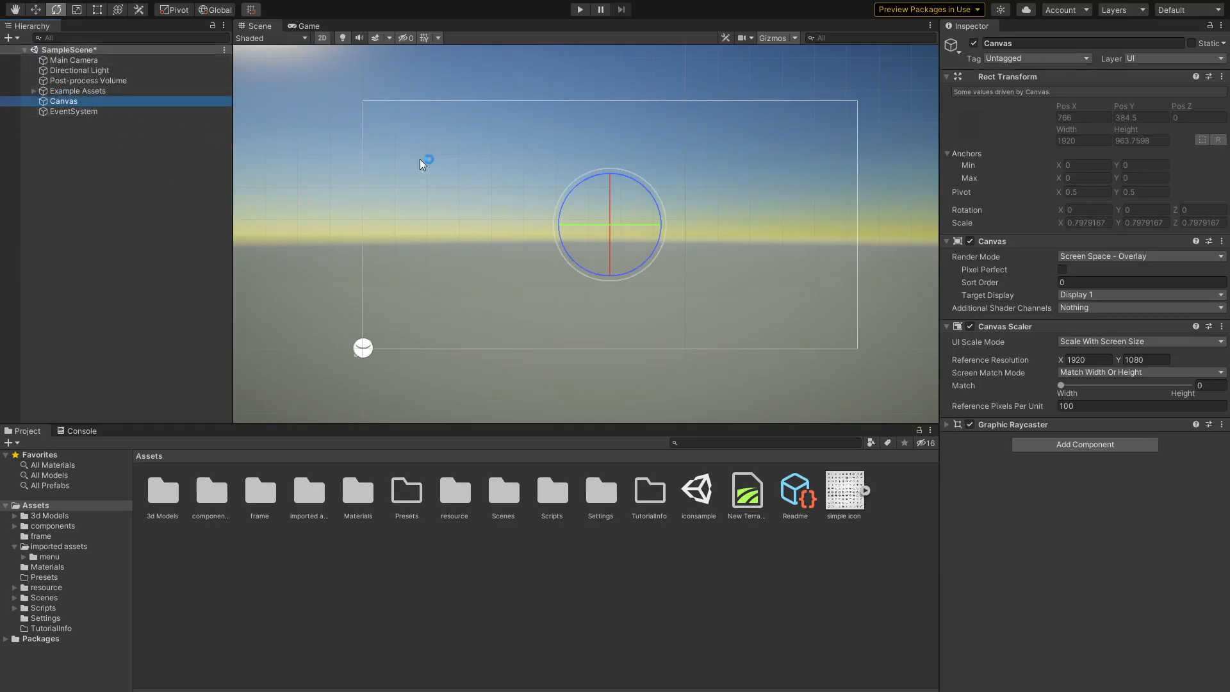
click(1138, 341)
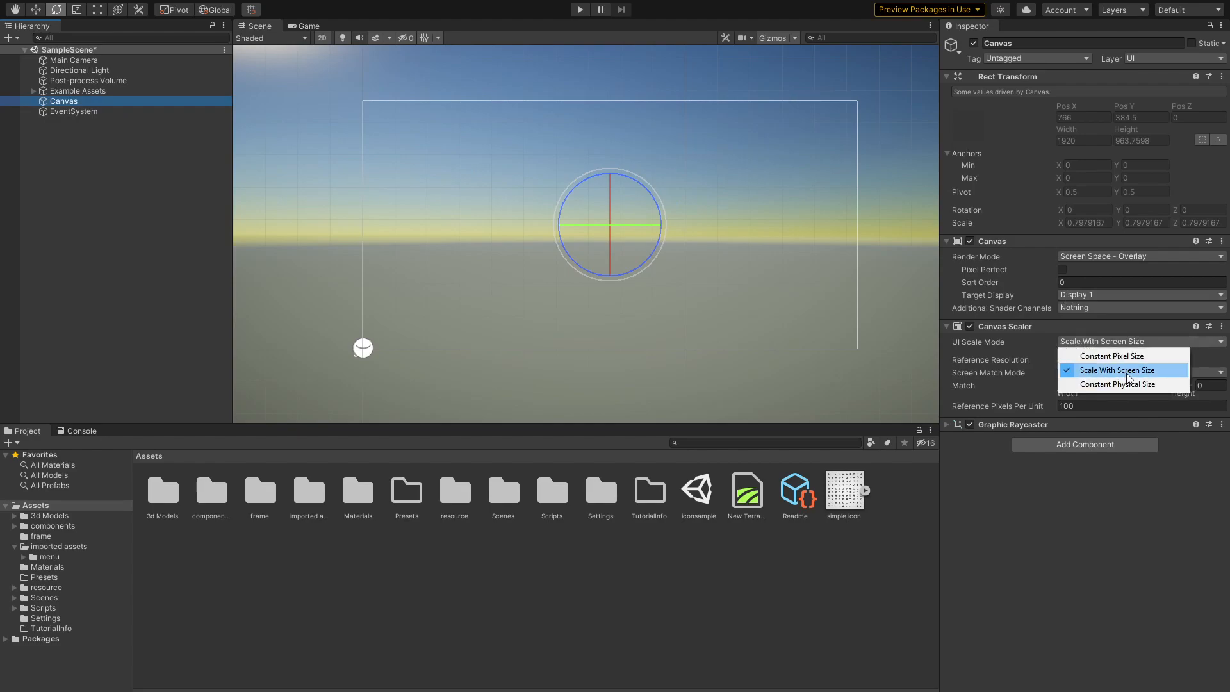
click(1117, 369)
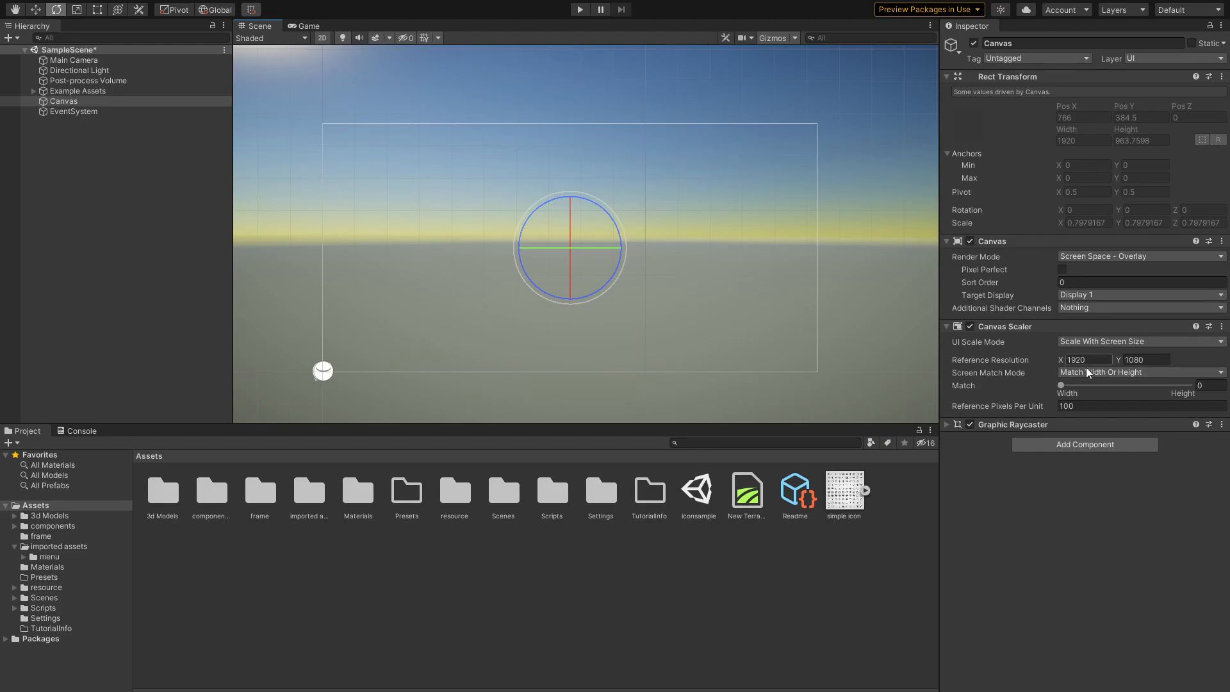
Step: Switch to Photoshop and show only the Layer 3 wedge, selecting it for editing
key(alt+tab)
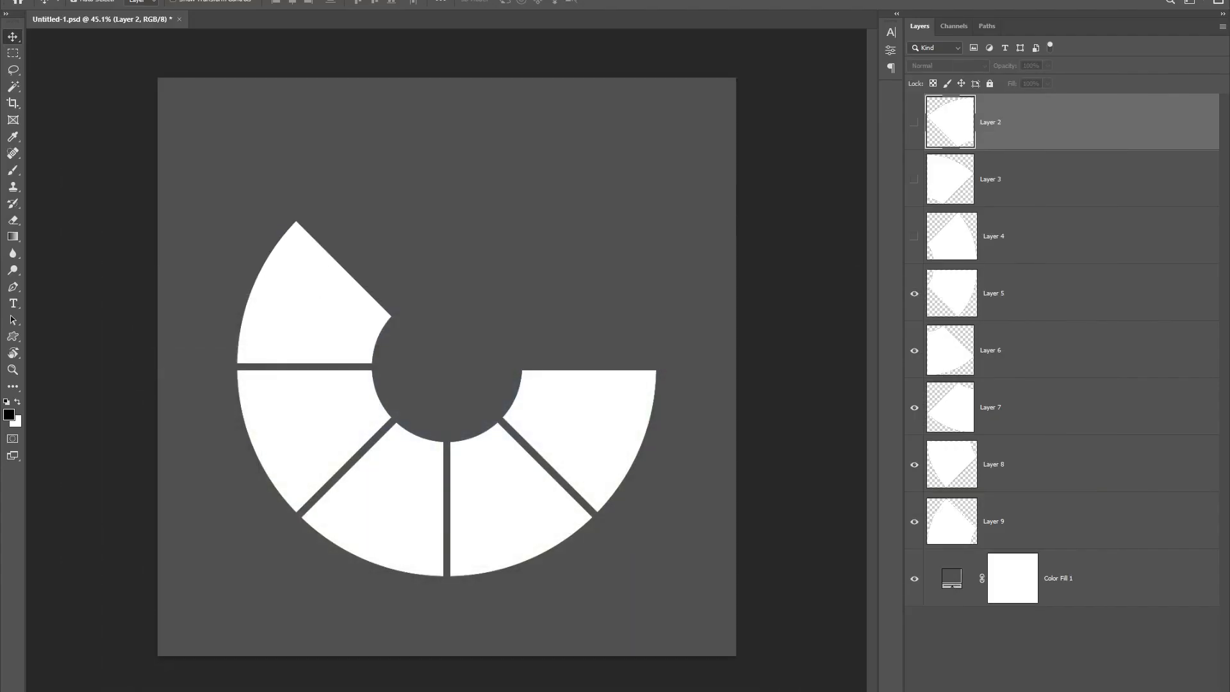
mouse_move(356, 324)
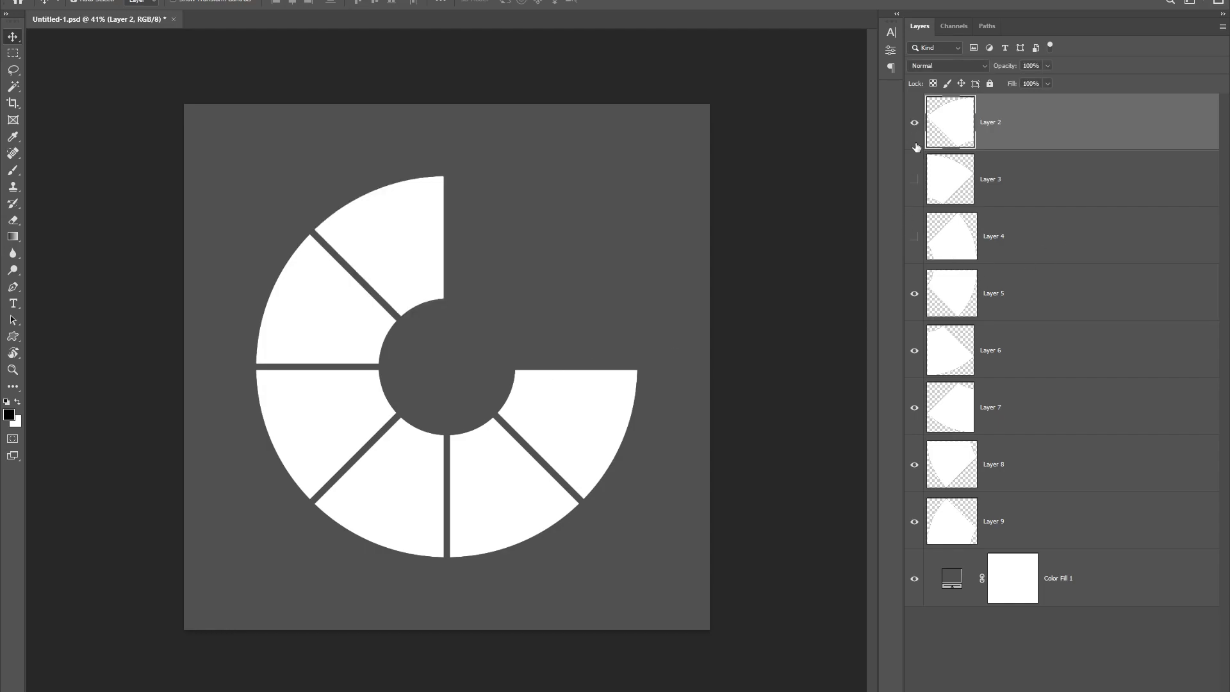
click(914, 181)
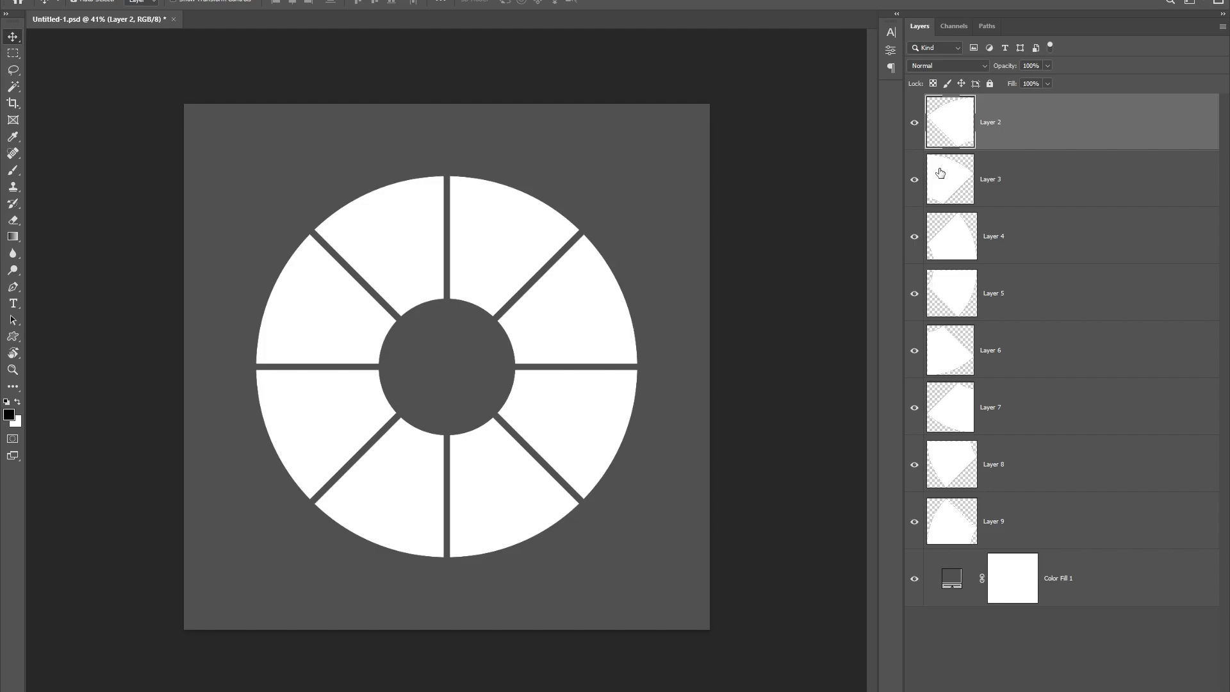
click(914, 123)
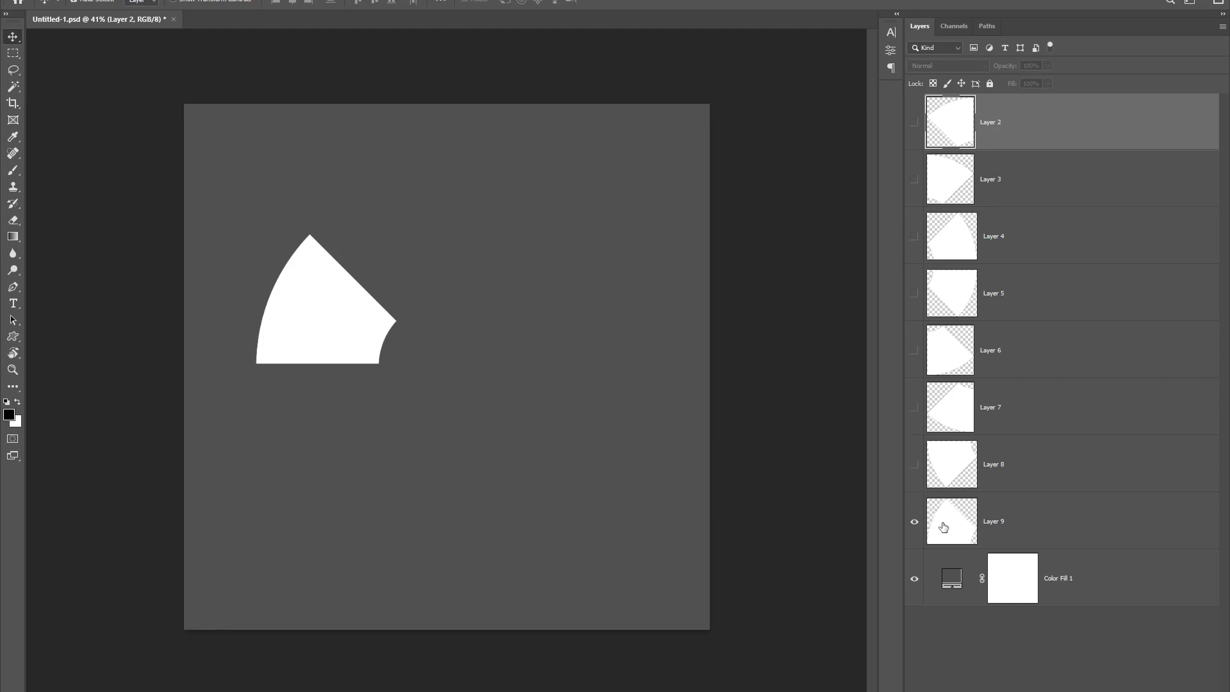
click(914, 179)
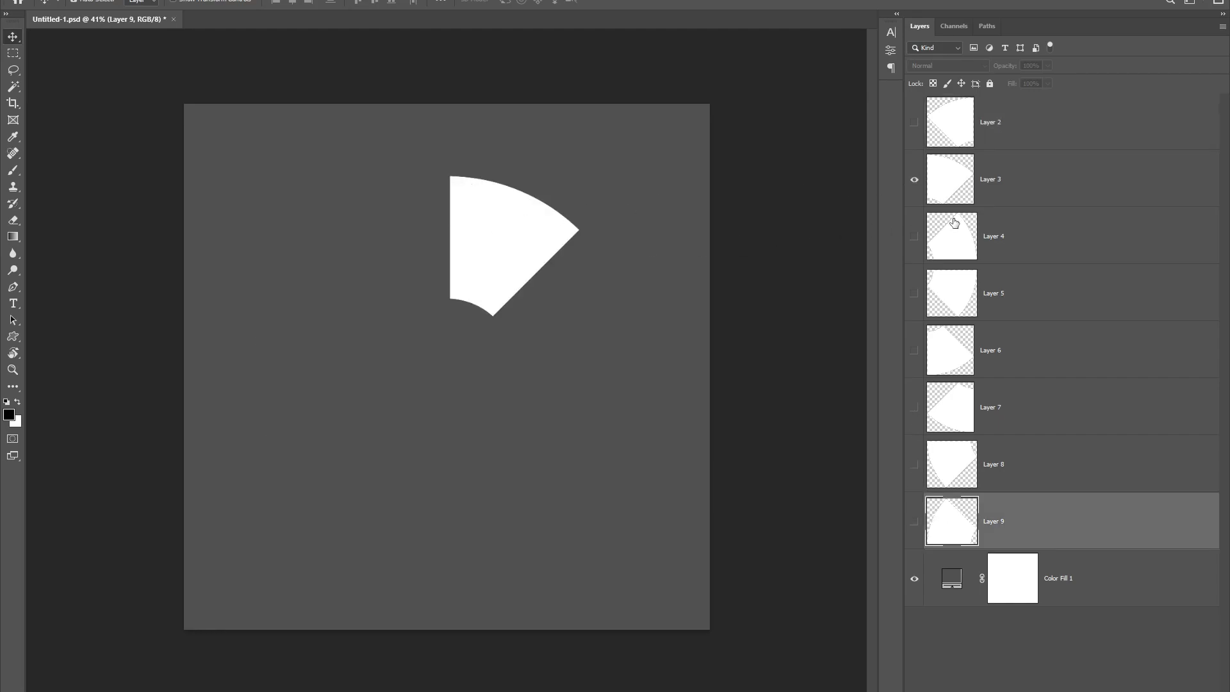
click(990, 179)
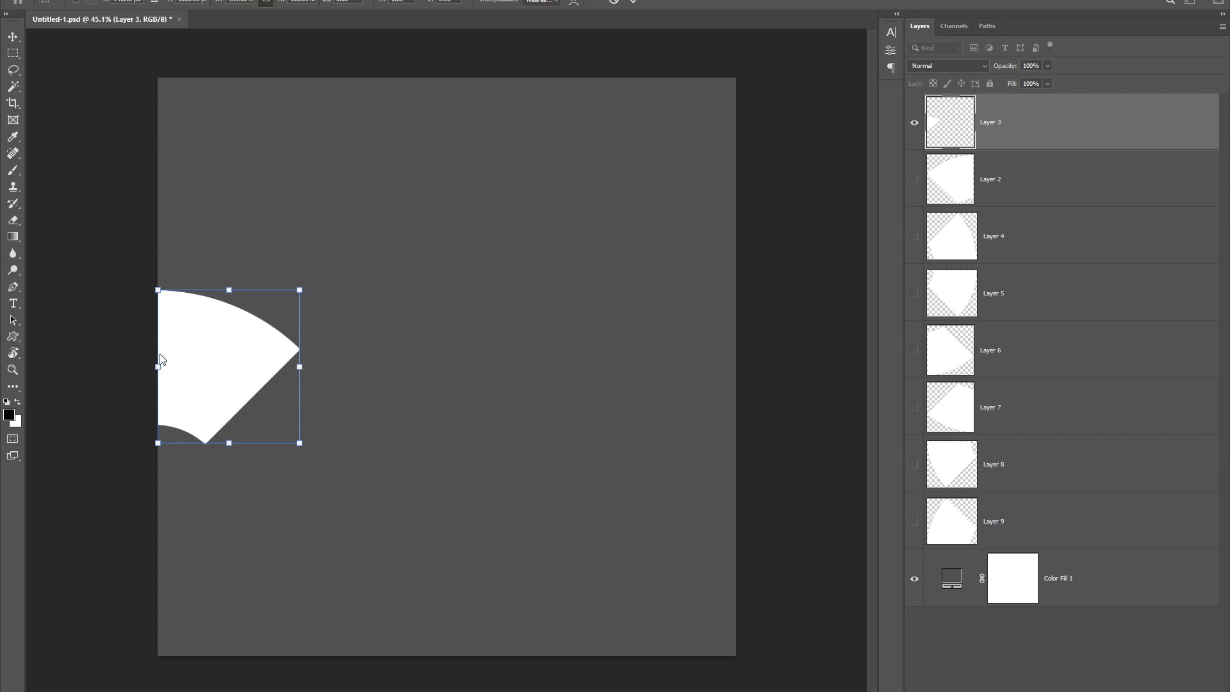
Step: Move the wedge to the top-left corner and crop the canvas to its bounds
drag(300, 368, 676, 365)
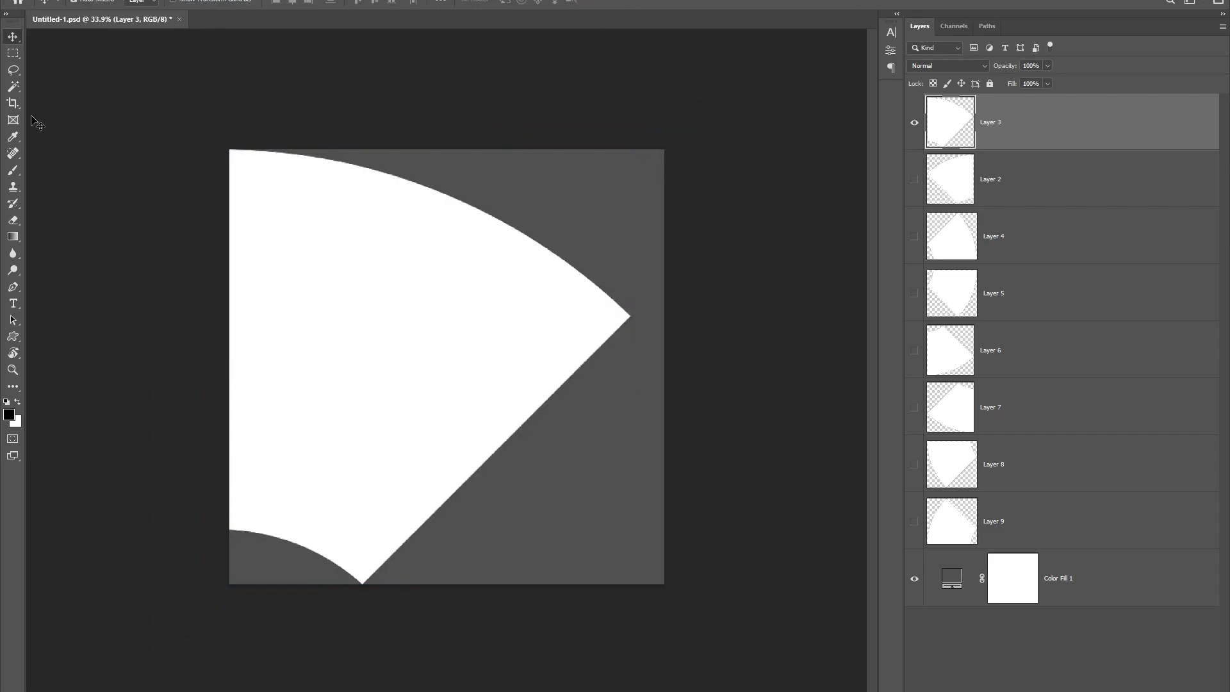
click(12, 103)
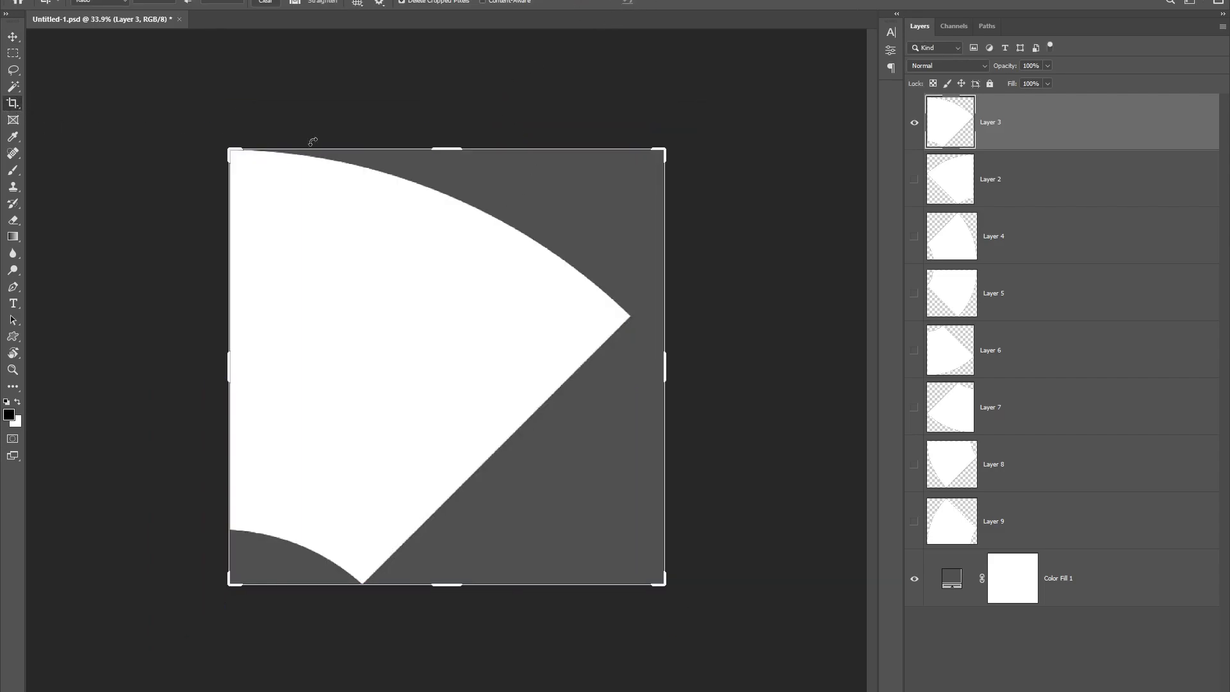
drag(663, 365, 676, 366)
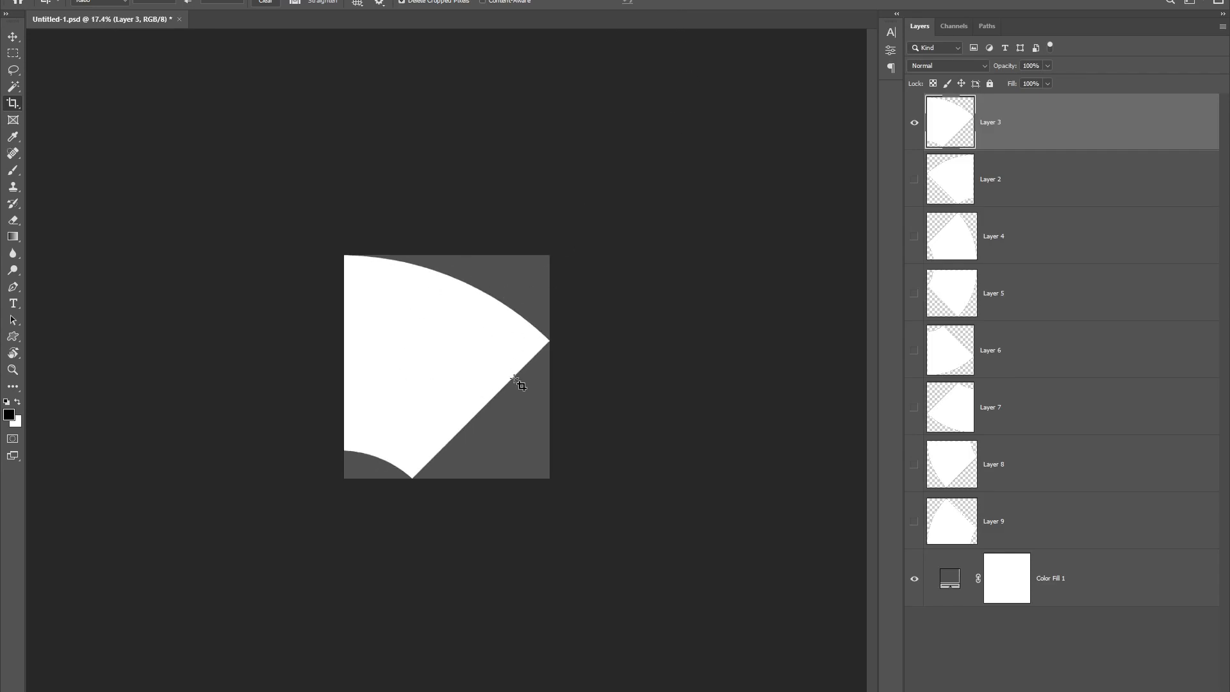
mouse_move(567, 313)
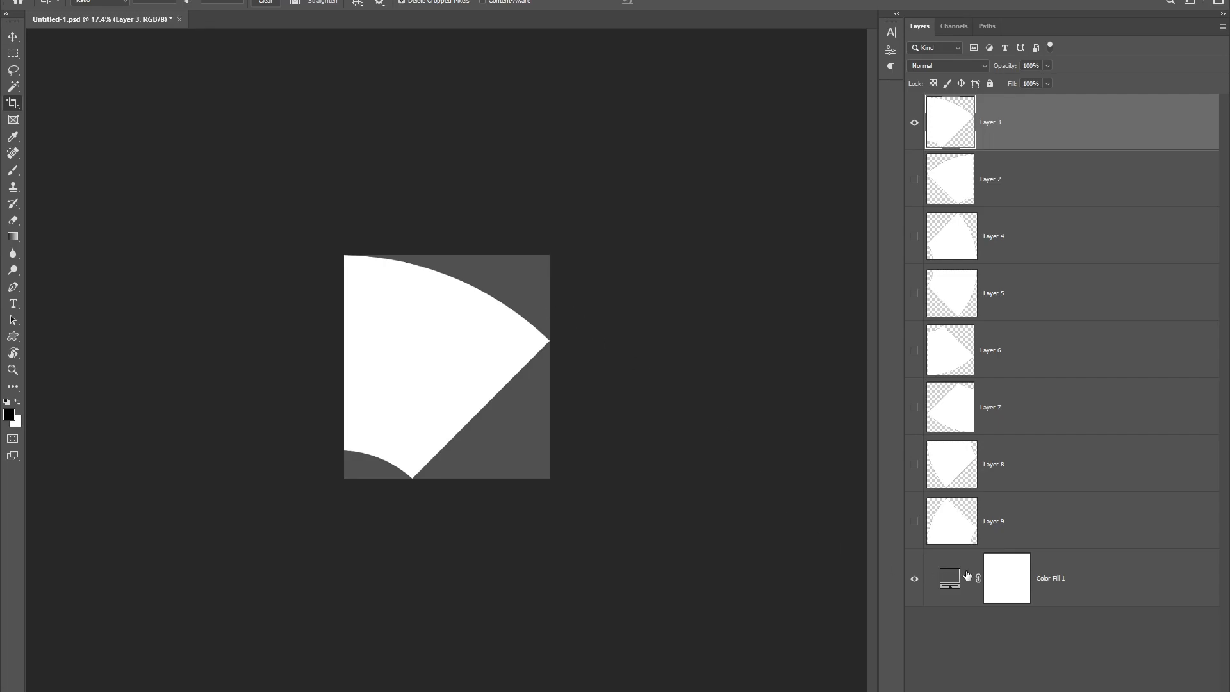
Step: Hide the grey Color Fill 1 so the wedge has a transparent background
click(913, 578)
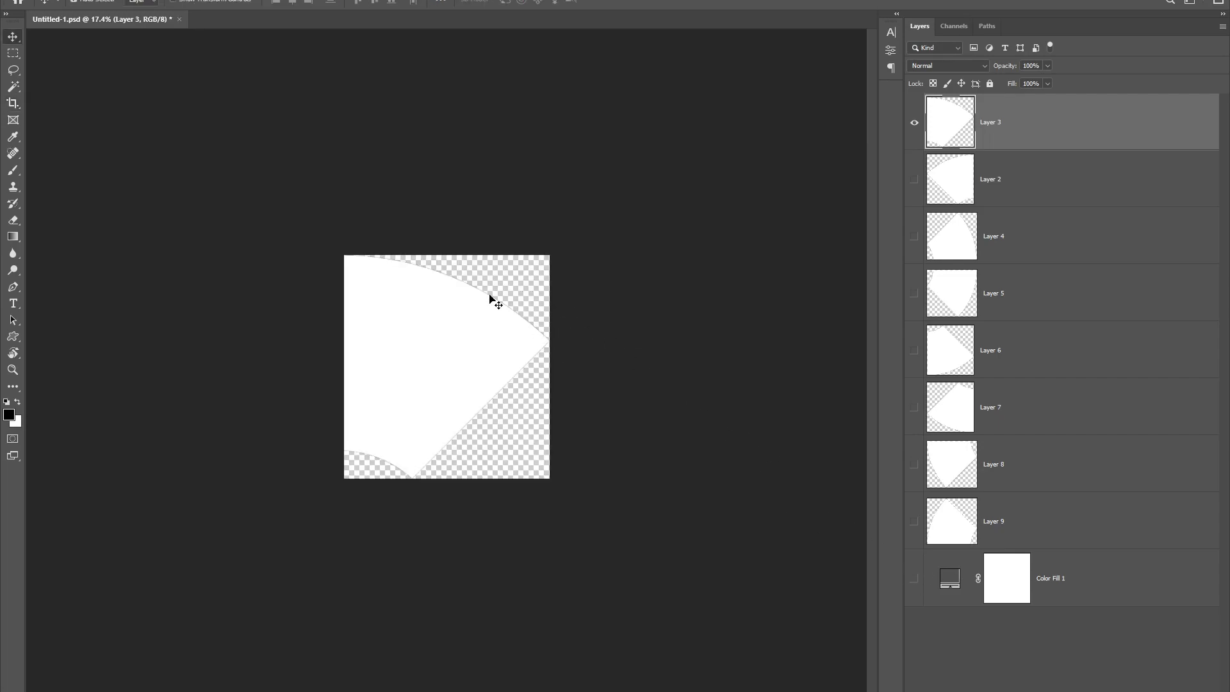
click(35, 2)
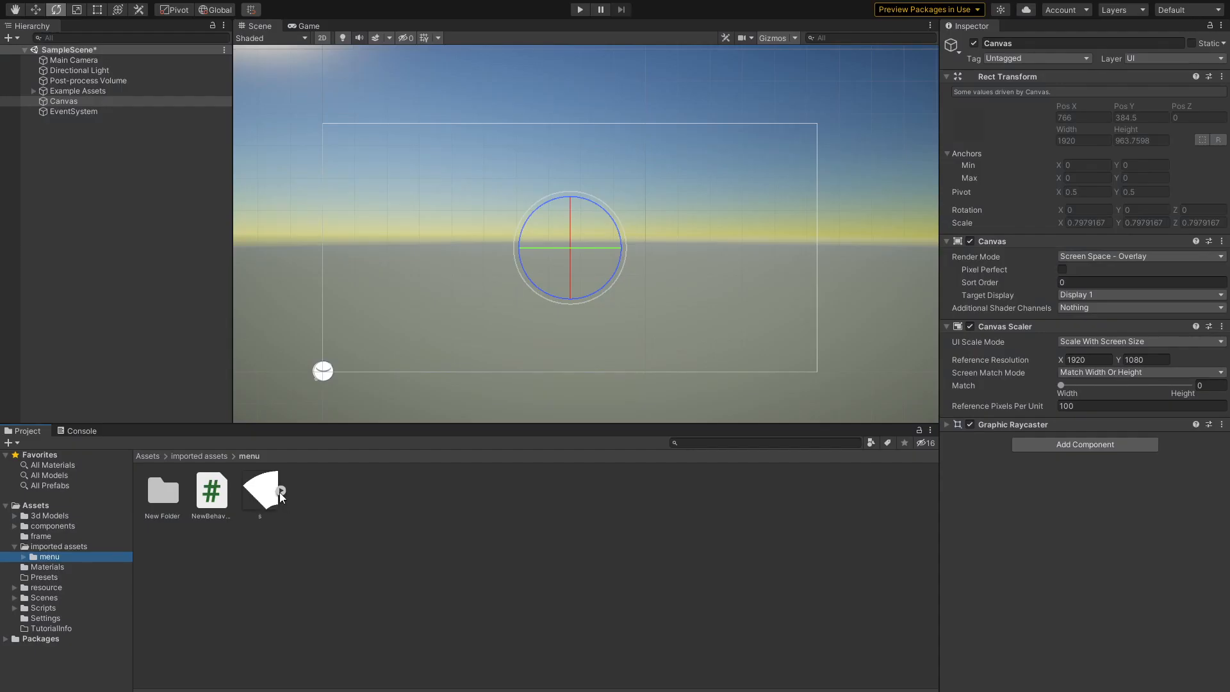
mouse_move(282, 450)
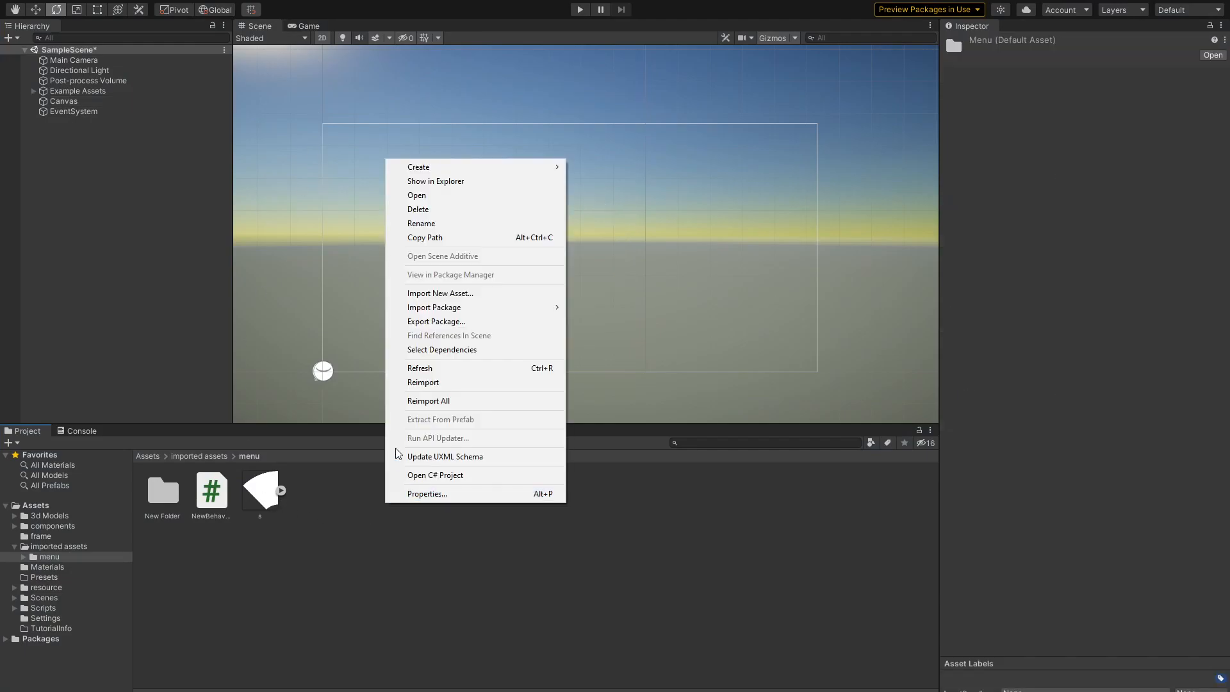
Step: Import the Untitled-1 image into the menu folder as a UI sprite
click(440, 292)
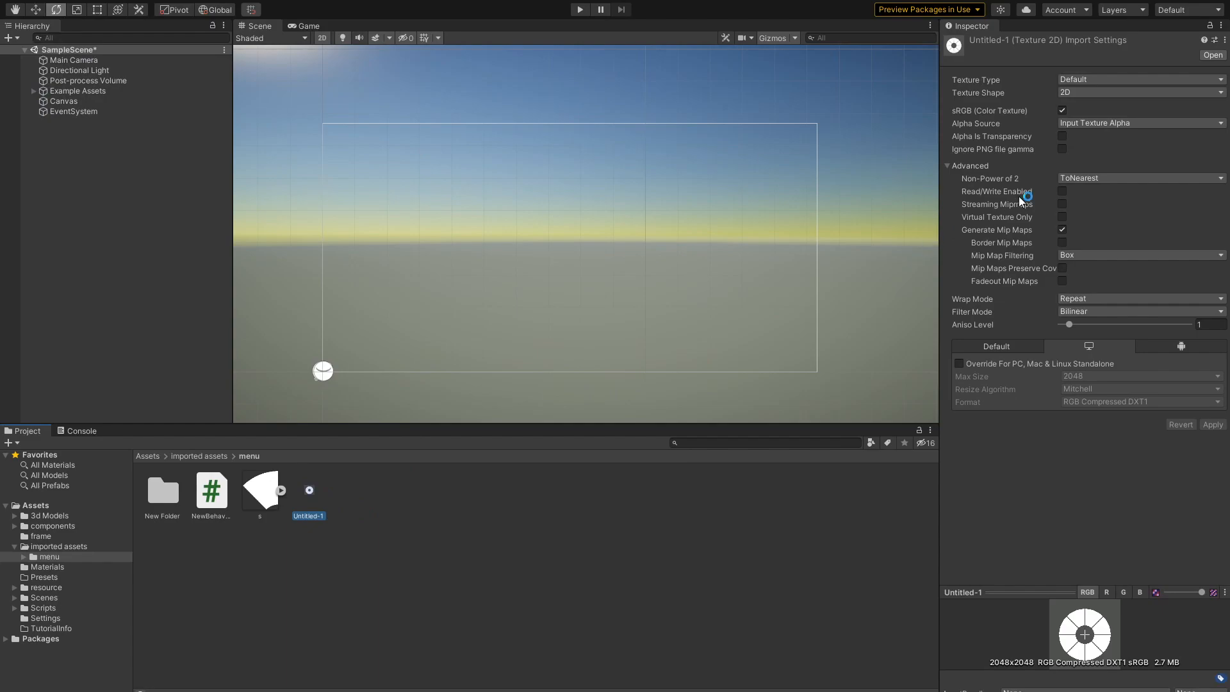
click(1138, 78)
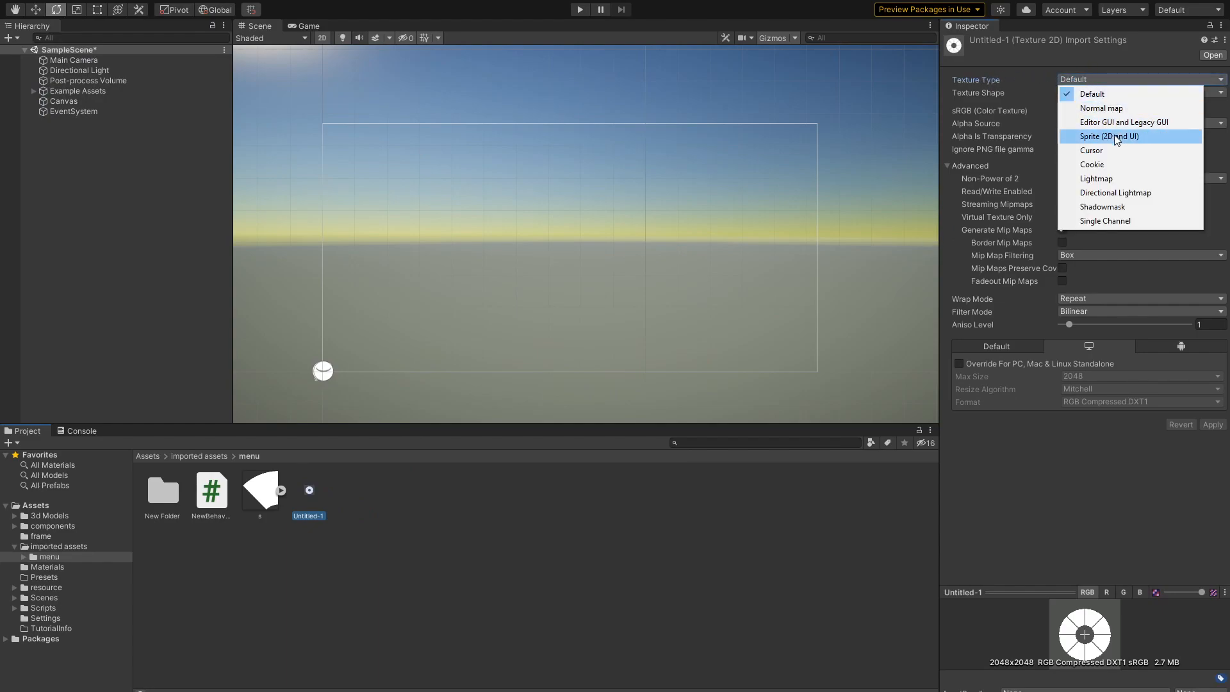
click(1109, 136)
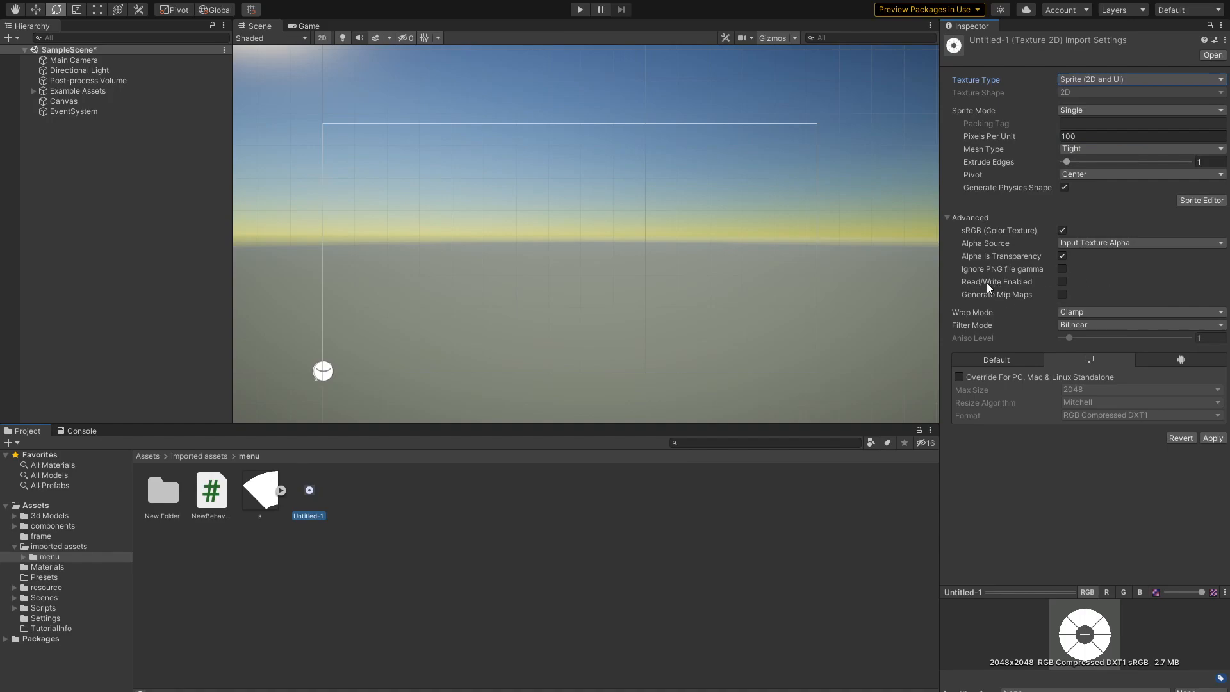
mouse_move(983, 284)
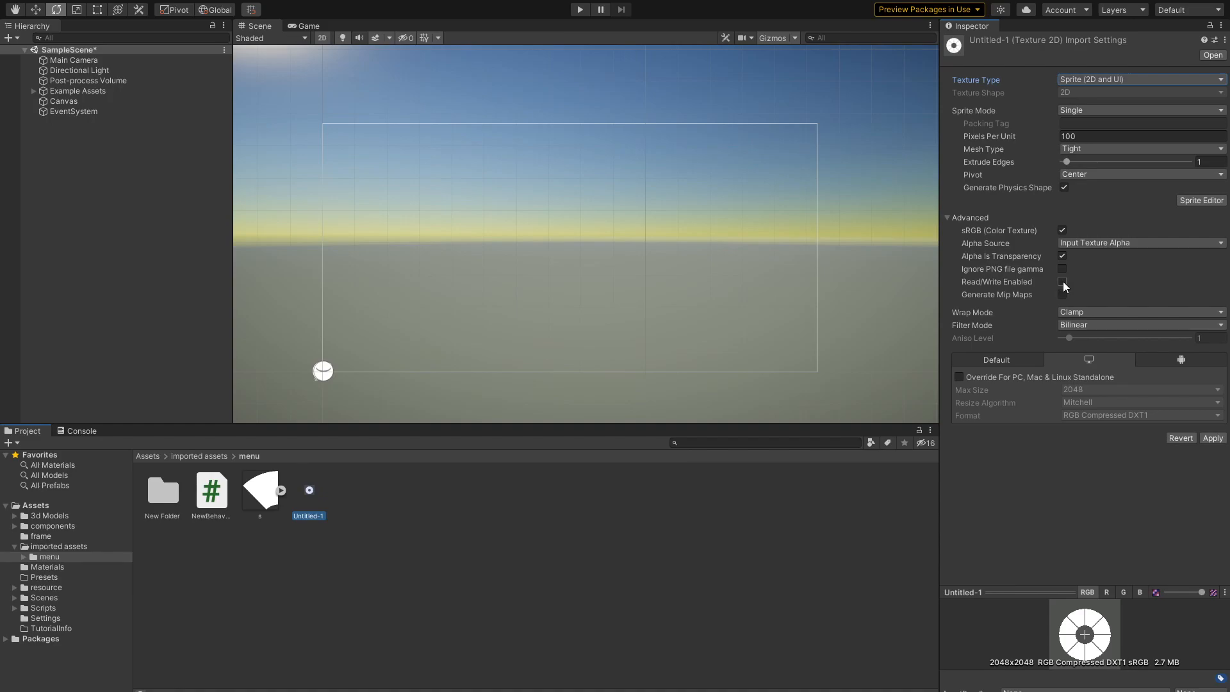
Step: Enable Read/Write on the wheel texture, apply the settings and deselect the asset
click(1062, 282)
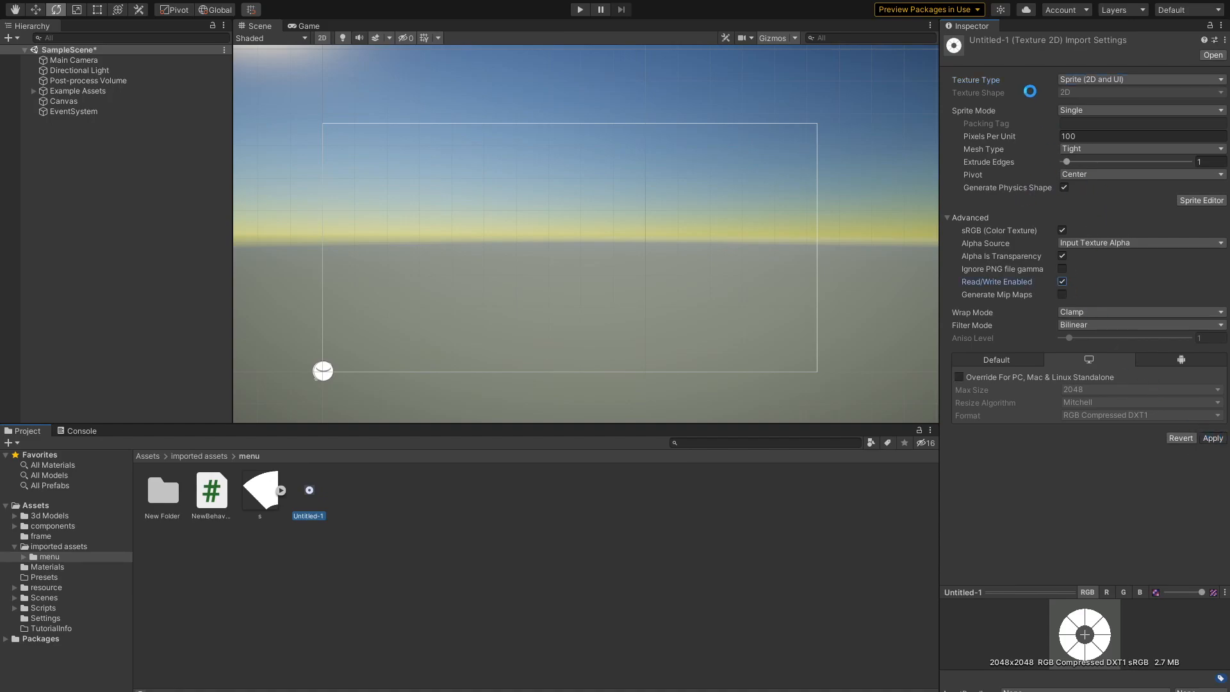
click(261, 491)
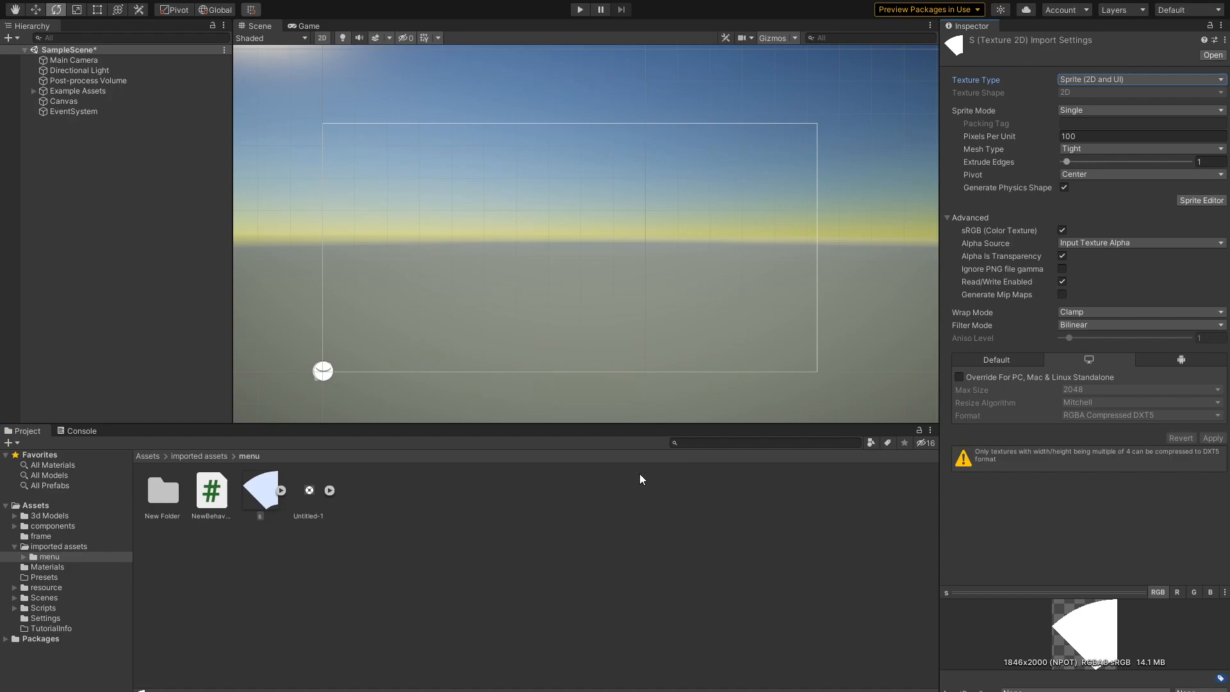
click(178, 140)
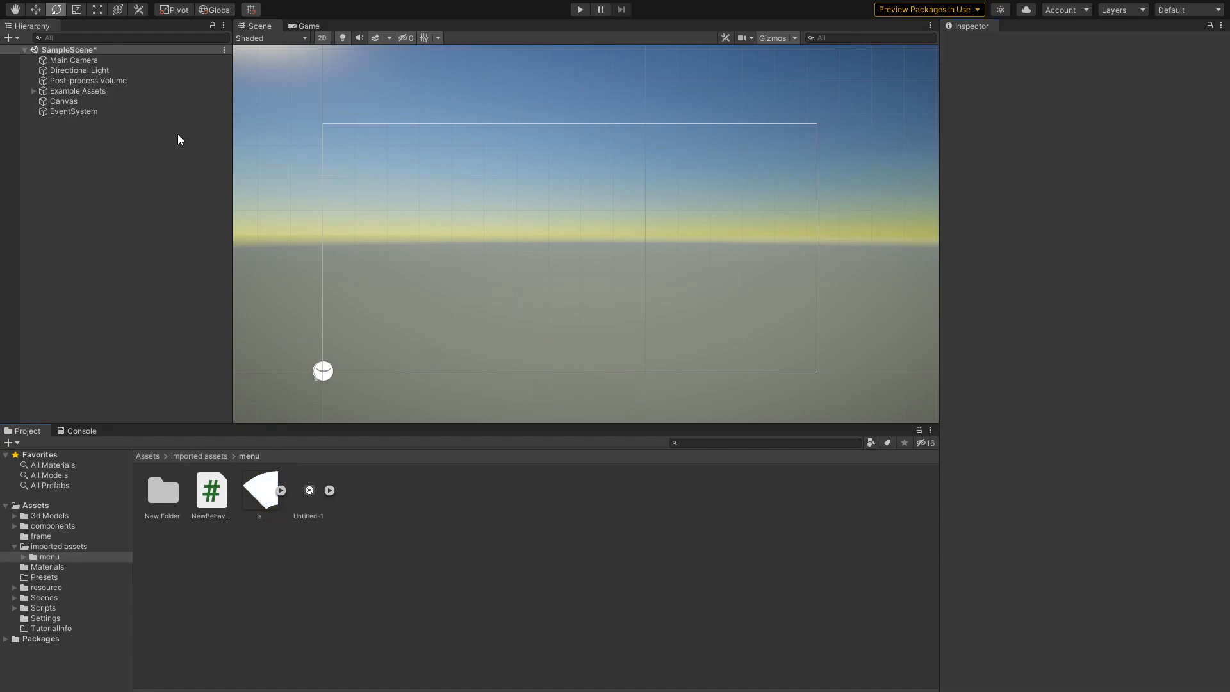
Step: Add a UI Image under Canvas sized 900 by 900 showing the wheel sprite
right_click(63, 100)
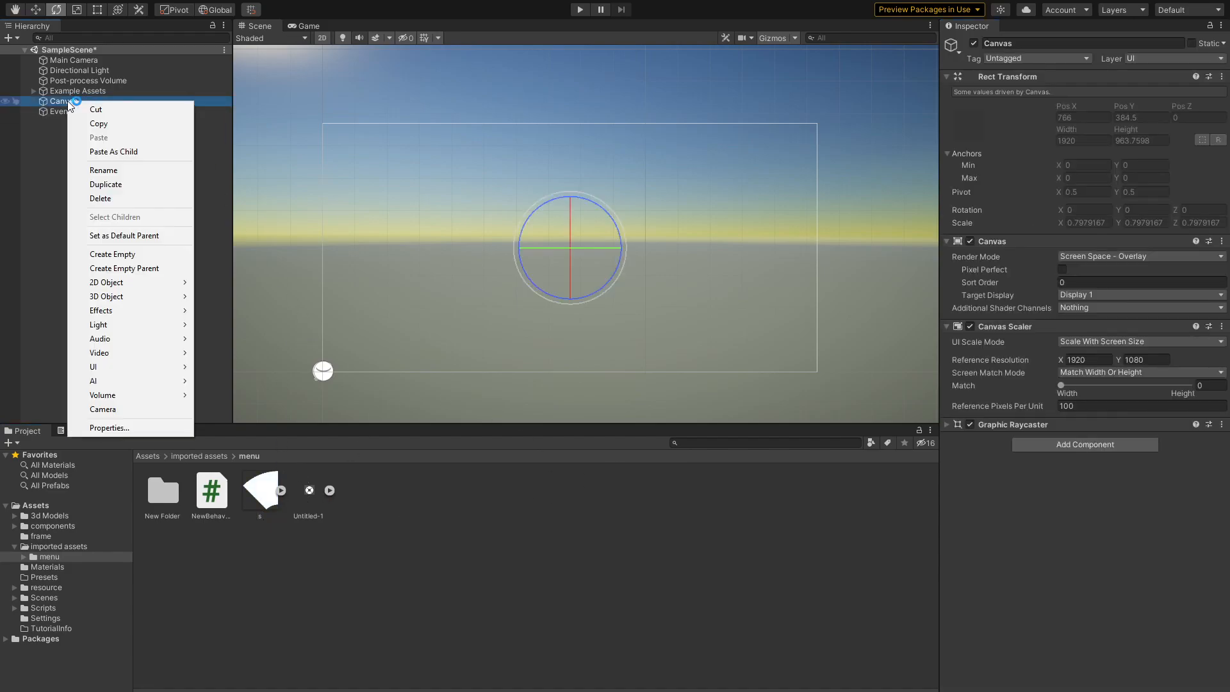
mouse_move(129, 367)
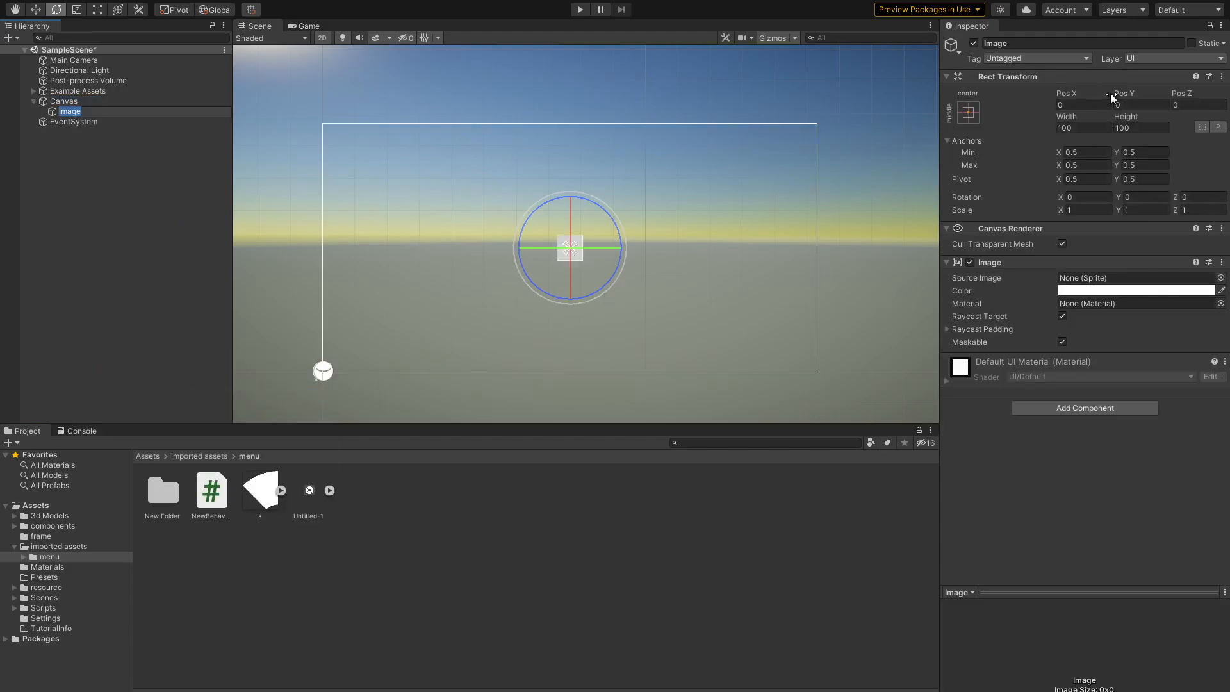
click(1084, 126)
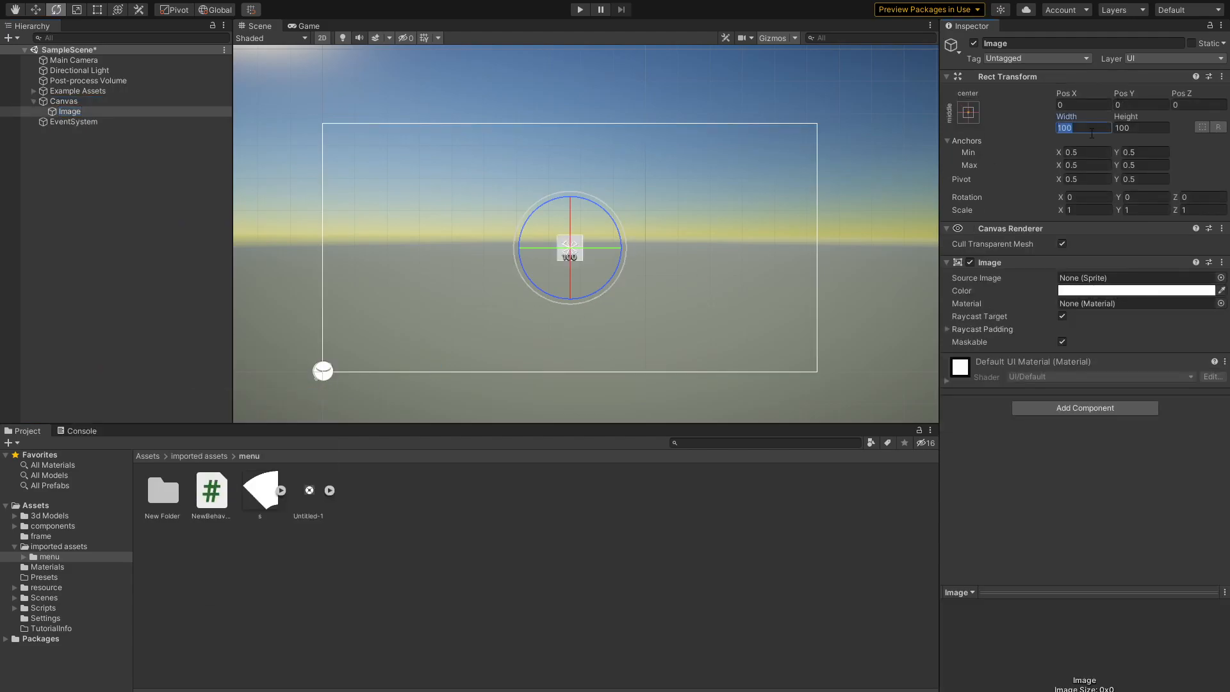
text(900)
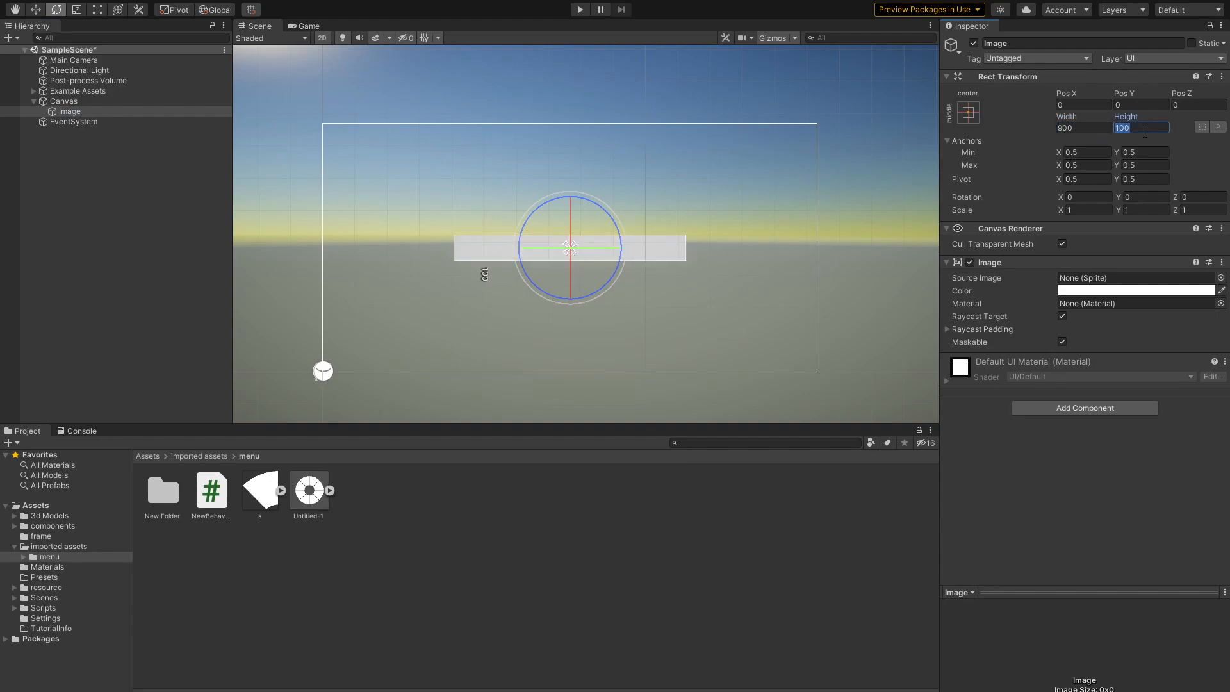
text(900)
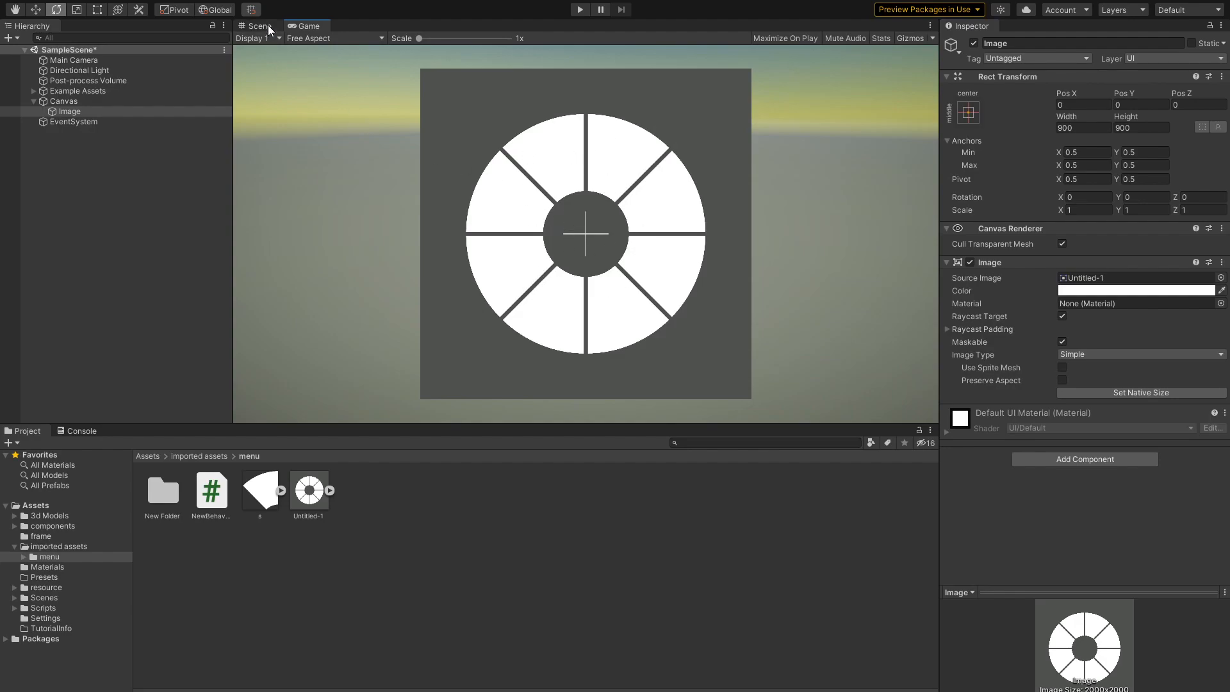
click(256, 26)
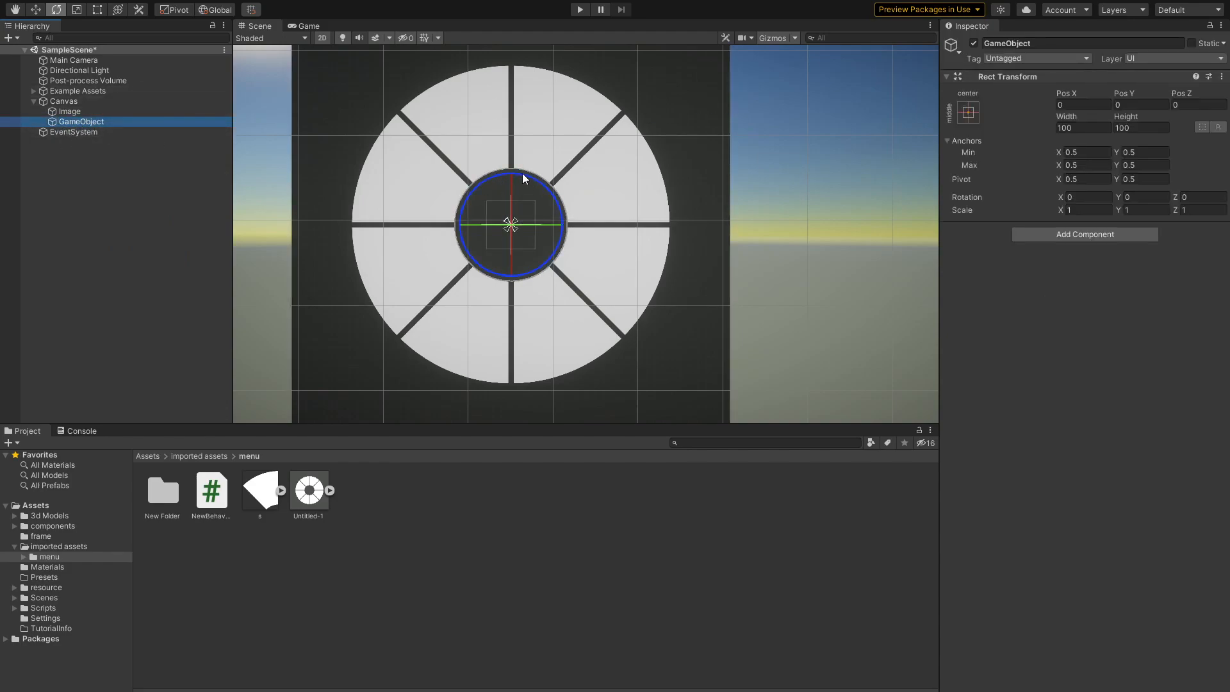
Step: Resize the new empty GameObject under Canvas to 1 by 1
click(1083, 128)
text(1)
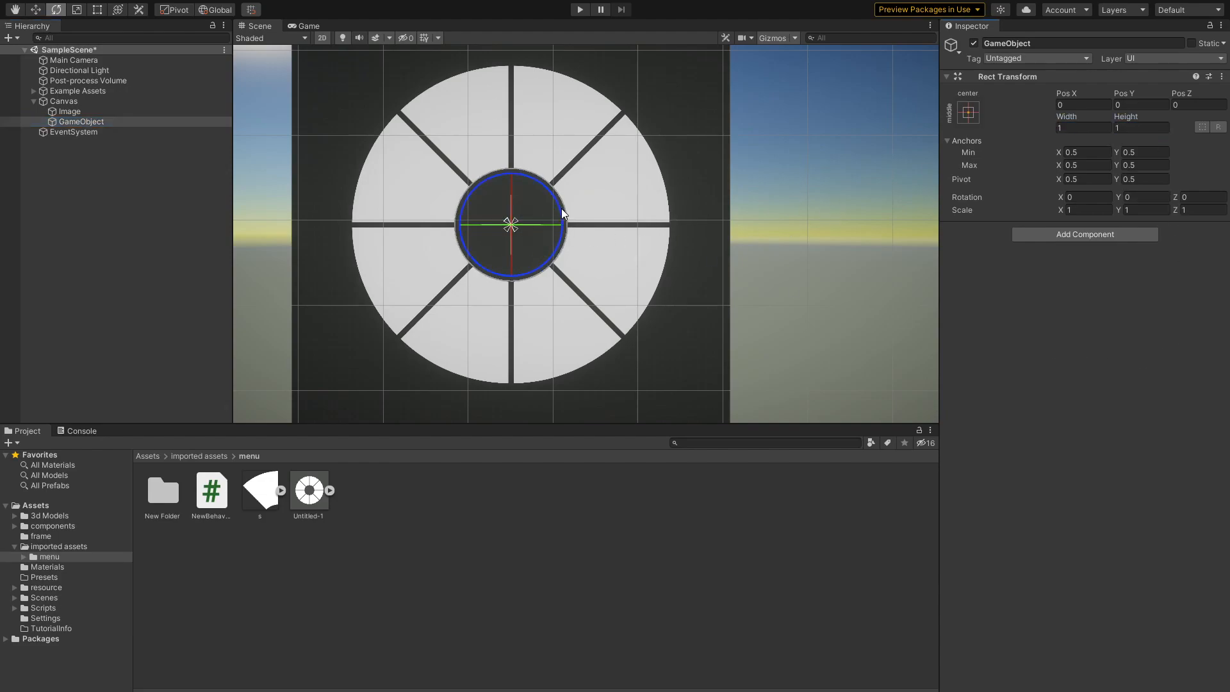
Step: Add a UI Button inside the empty object, remove its Text child and enlarge it over the wheel centre
right_click(80, 122)
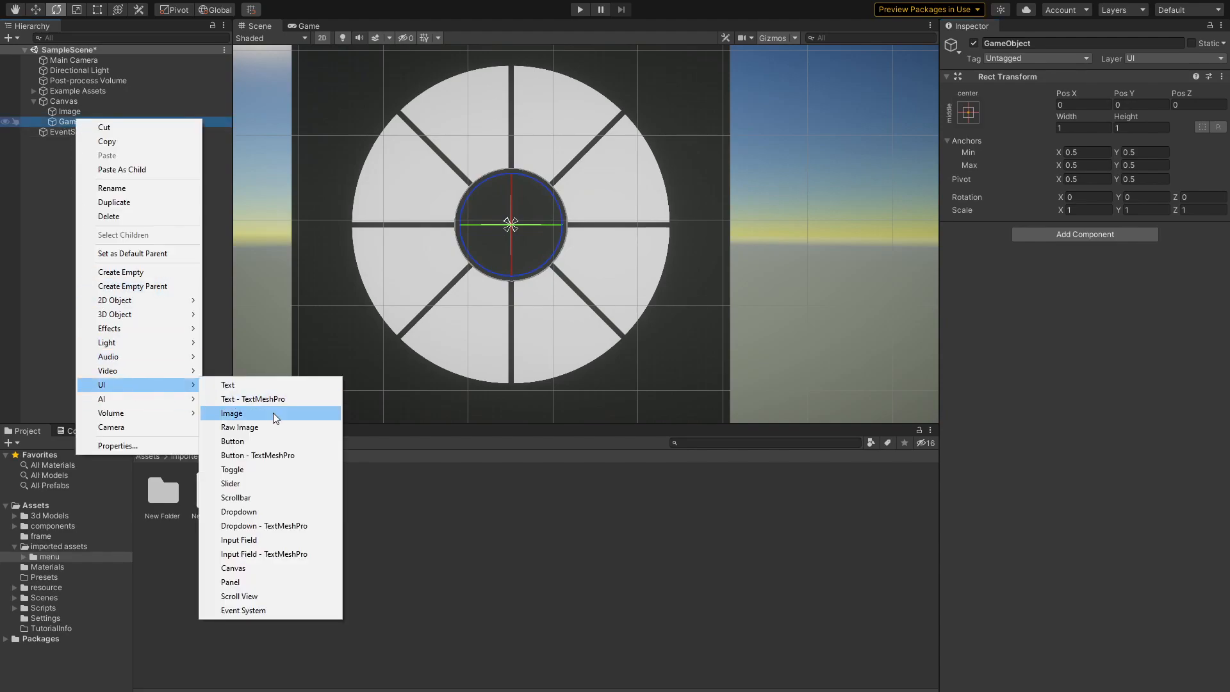
mouse_move(232, 441)
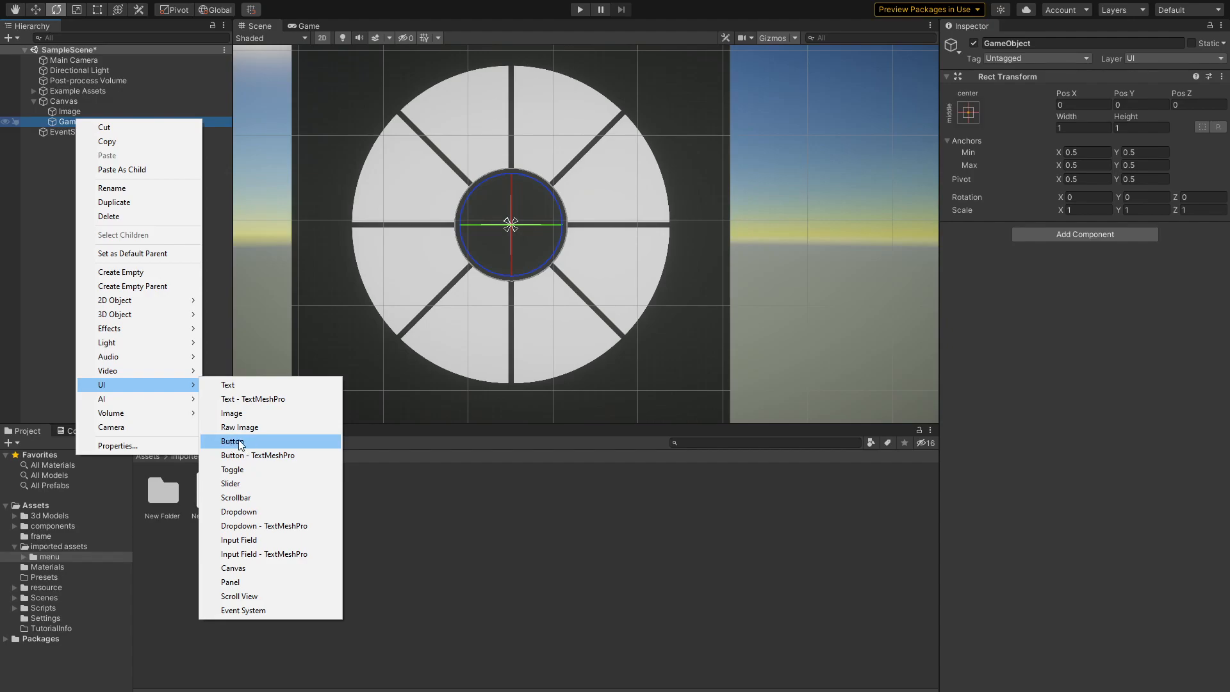
click(232, 441)
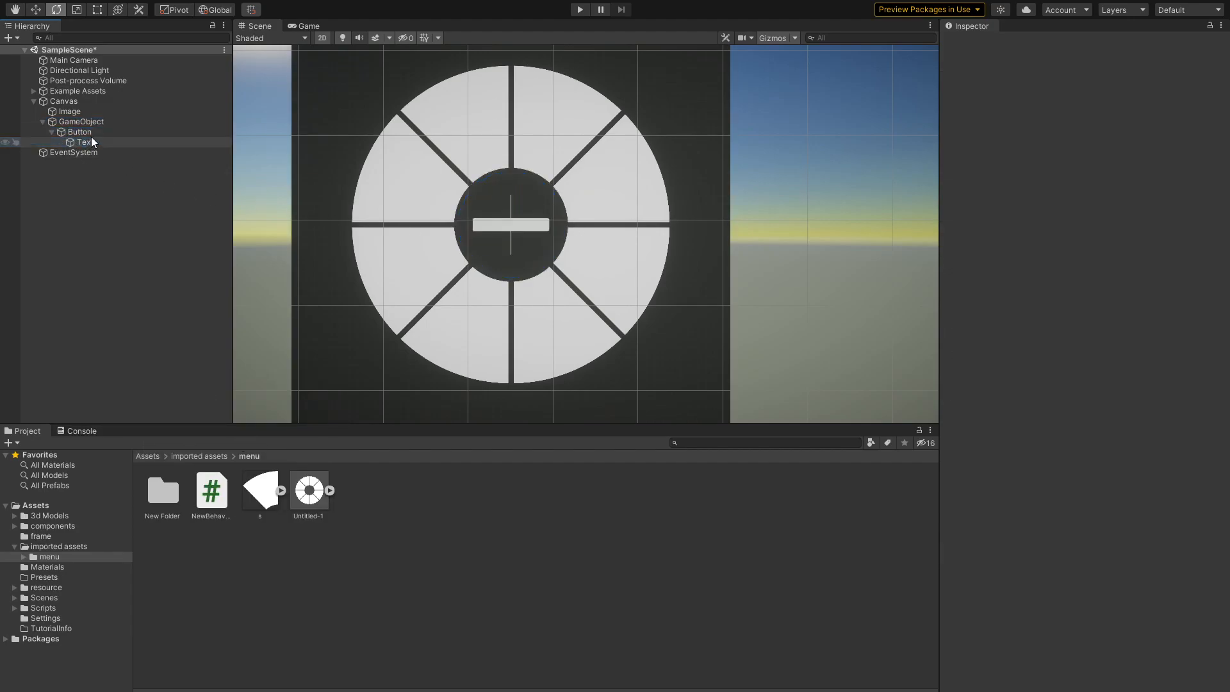
click(78, 132)
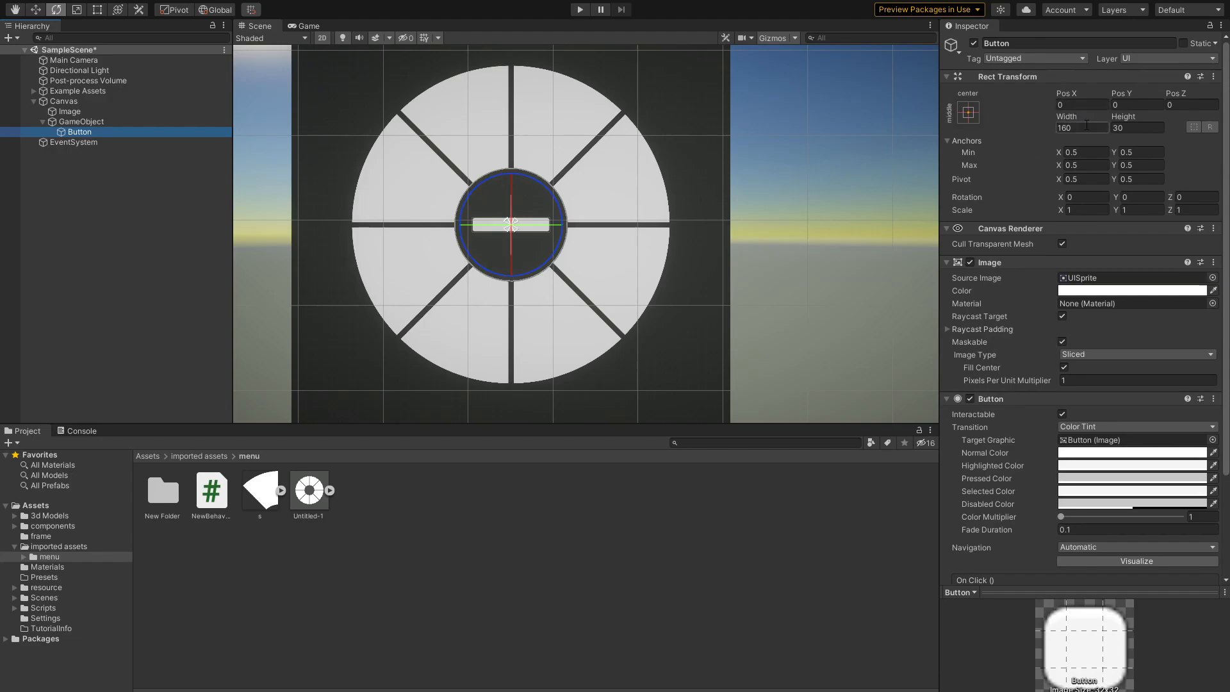
click(1082, 128)
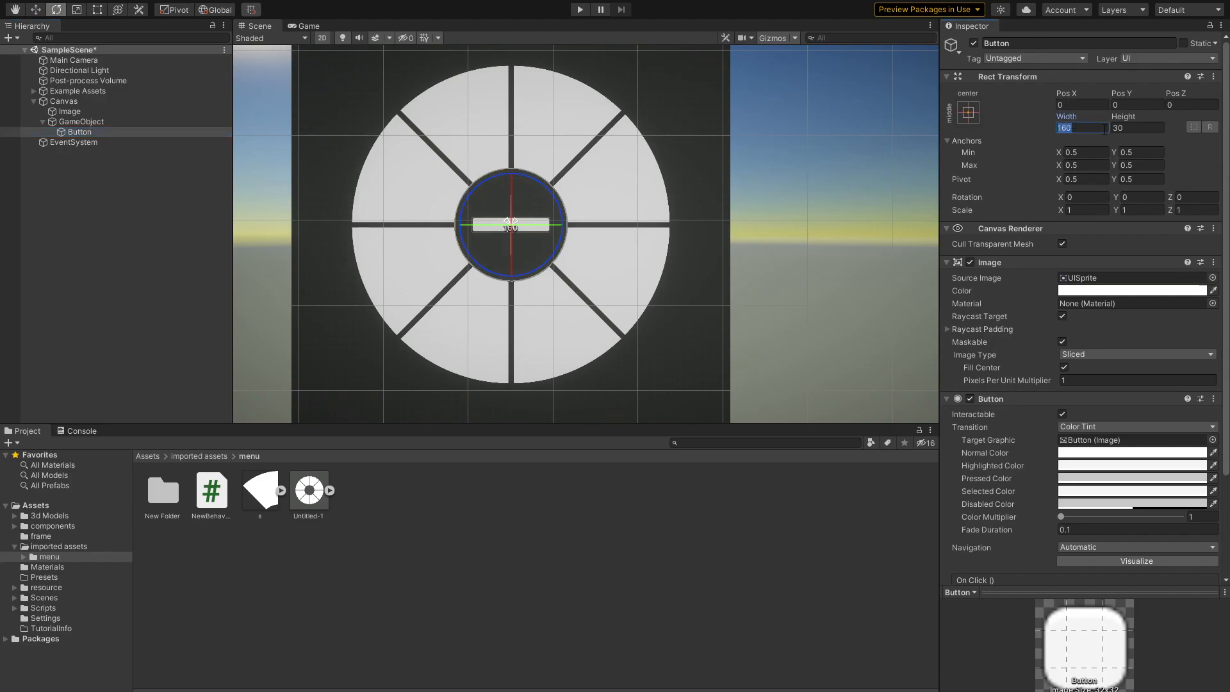
text(600)
click(1137, 127)
text(400)
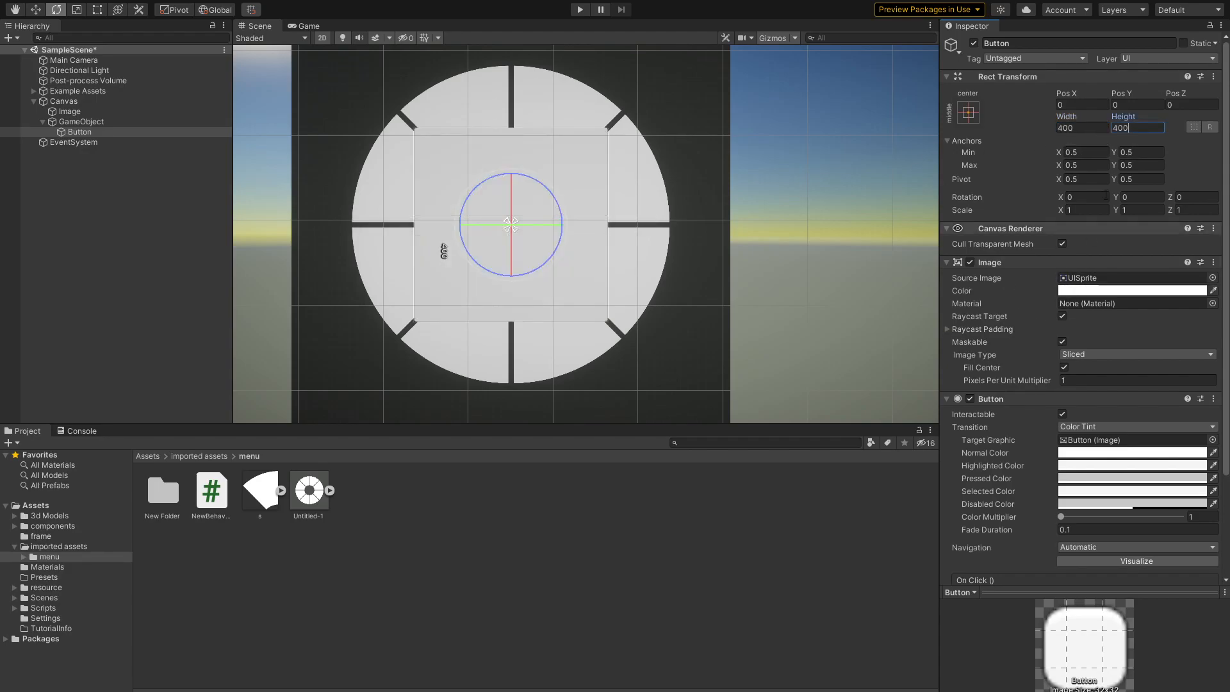
mouse_move(266, 492)
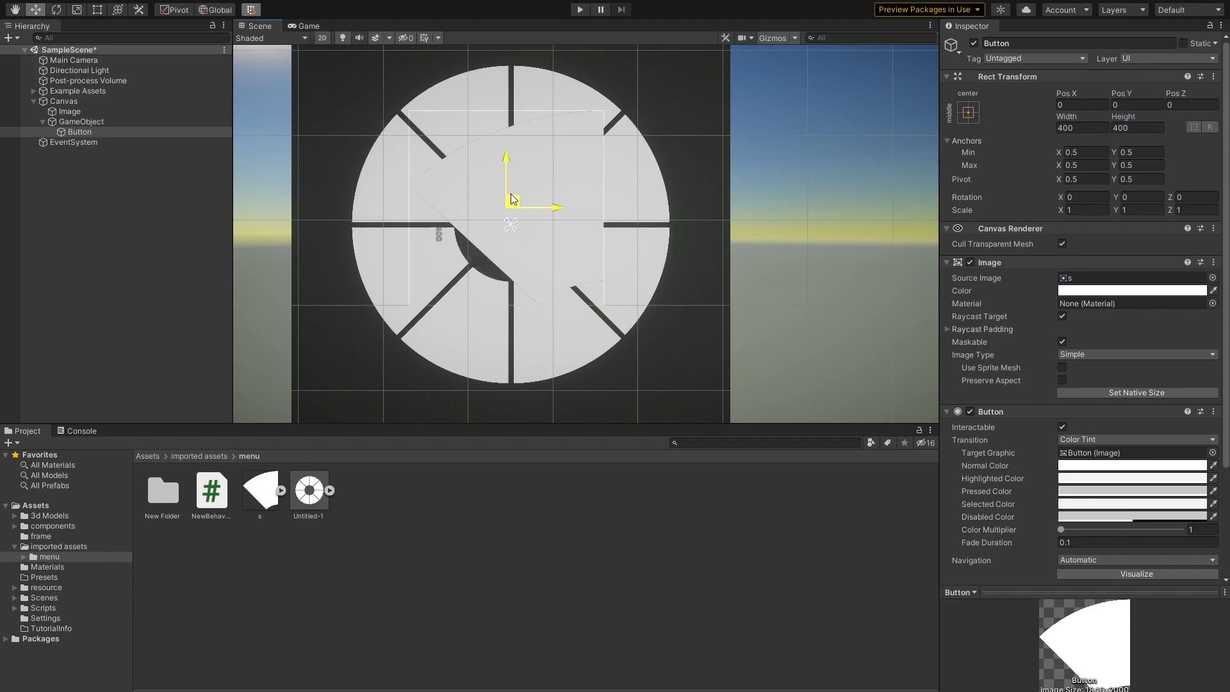
Step: Move the wedge button over a wheel segment and lower the wheel image's colour alpha
drag(510, 181, 415, 141)
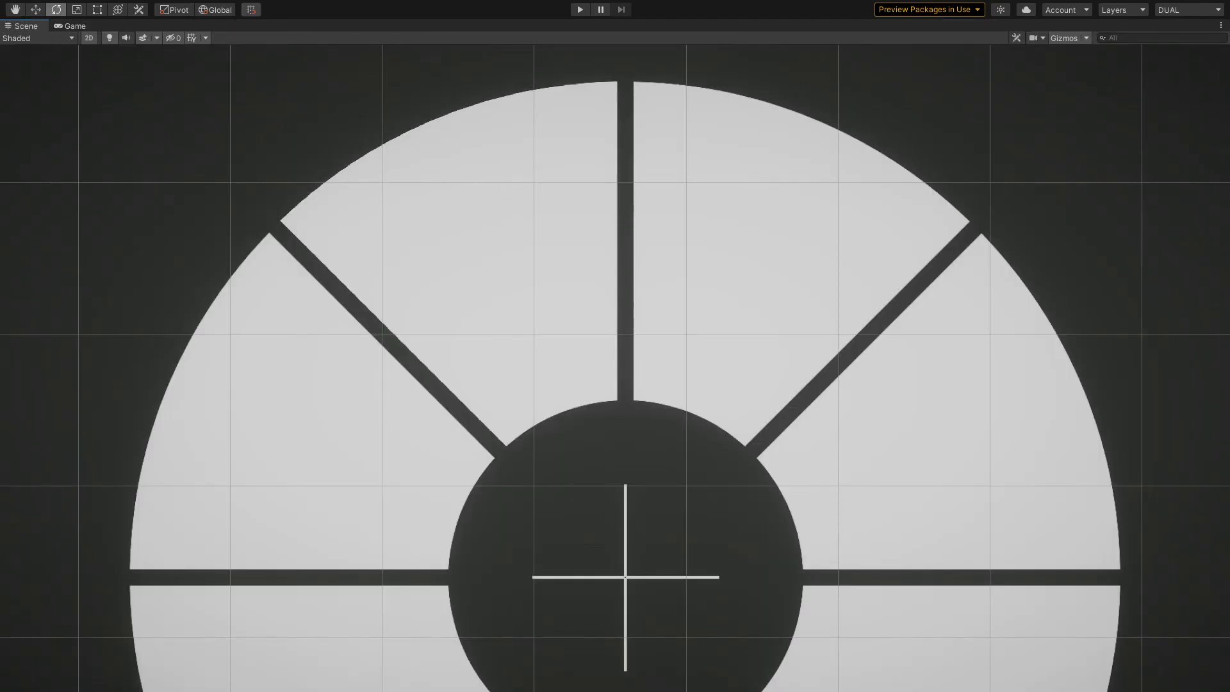
click(217, 184)
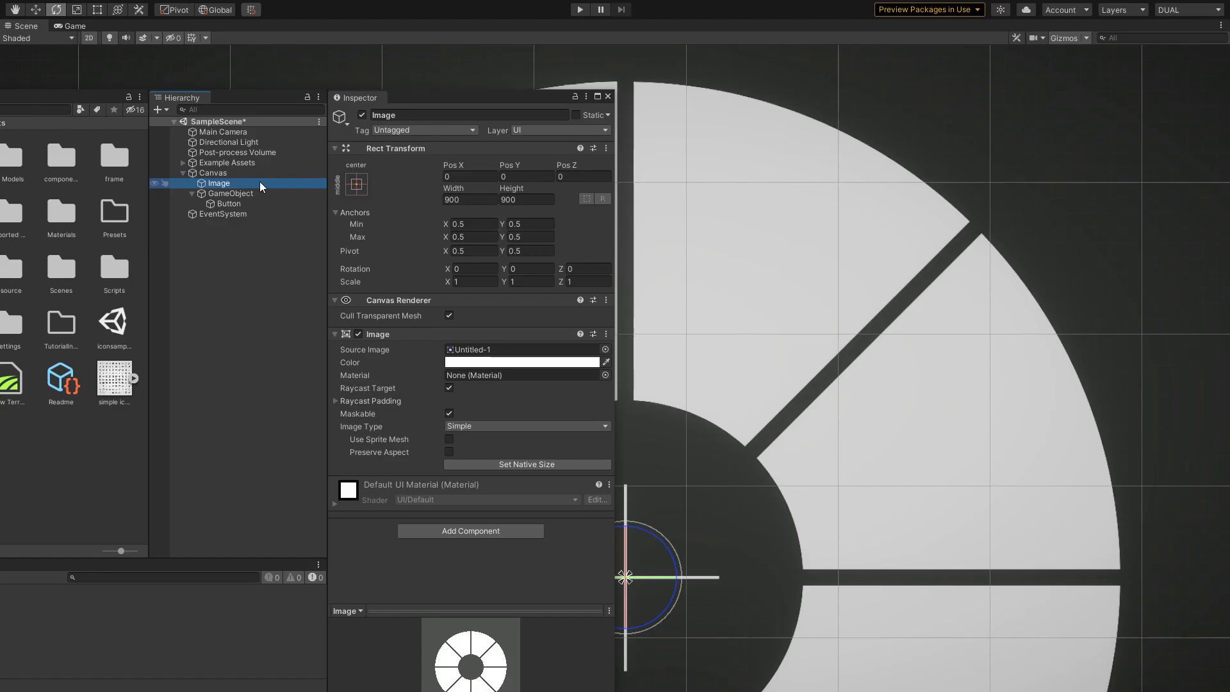
click(522, 361)
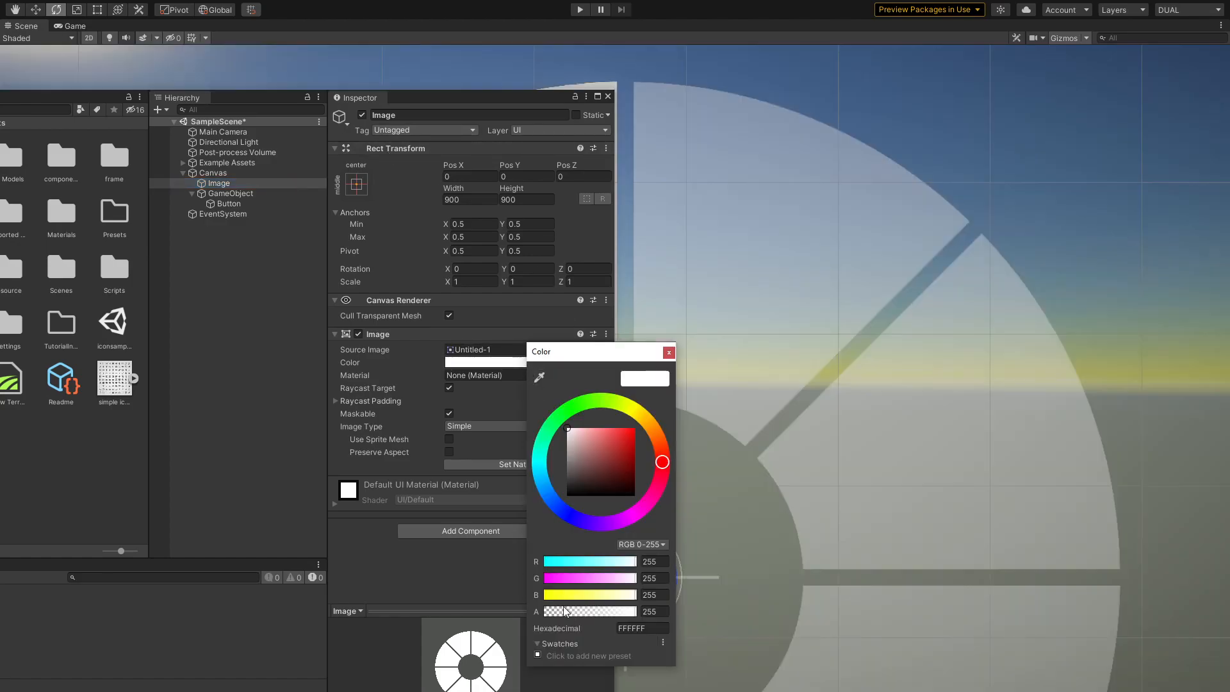
click(669, 351)
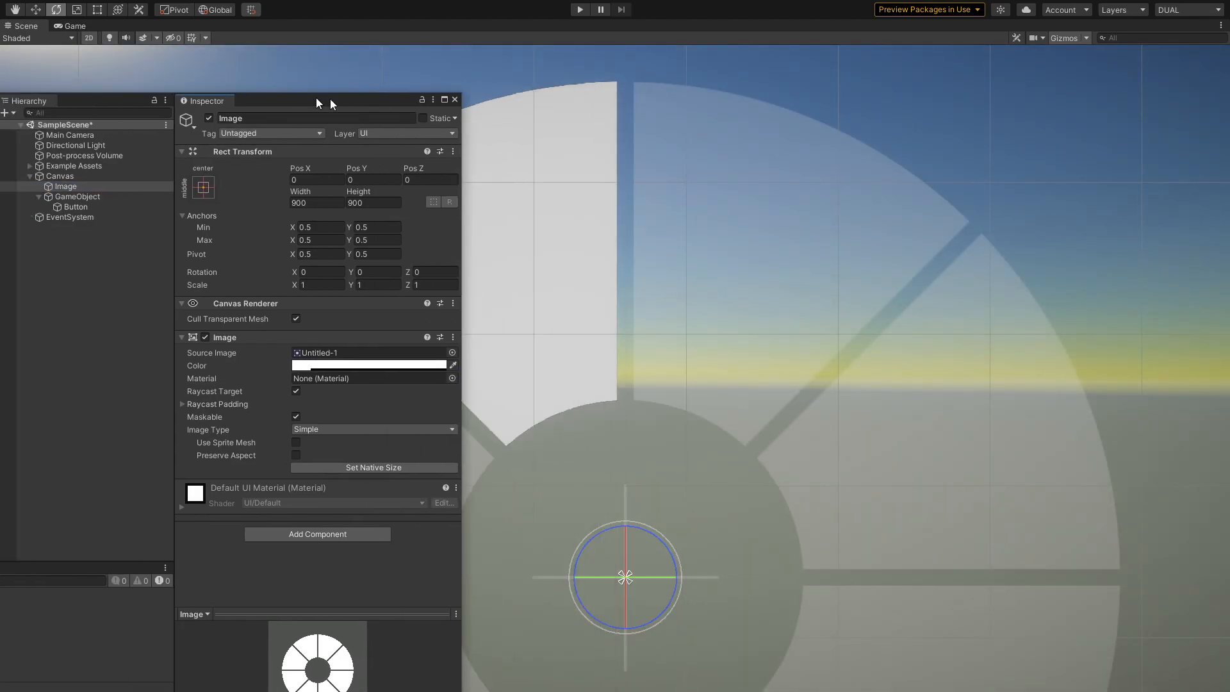
click(454, 100)
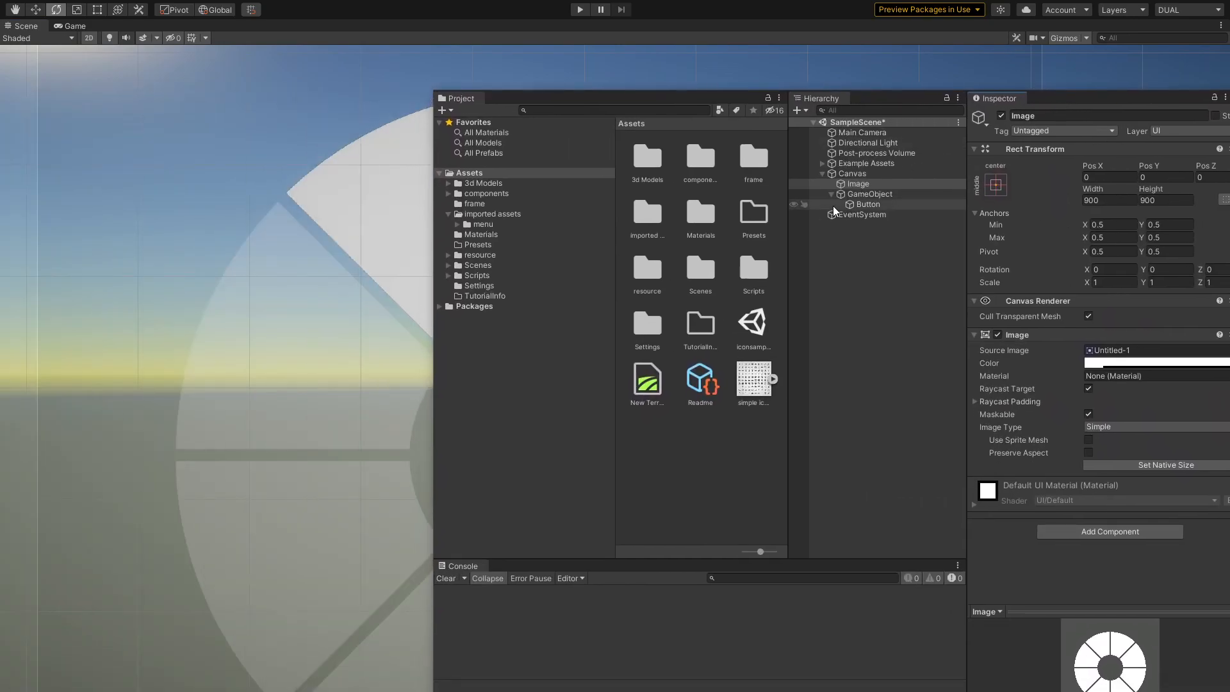
Step: Rotate the wedge's parent GameObject around the ring centre and preview the ring in the Game view
click(870, 193)
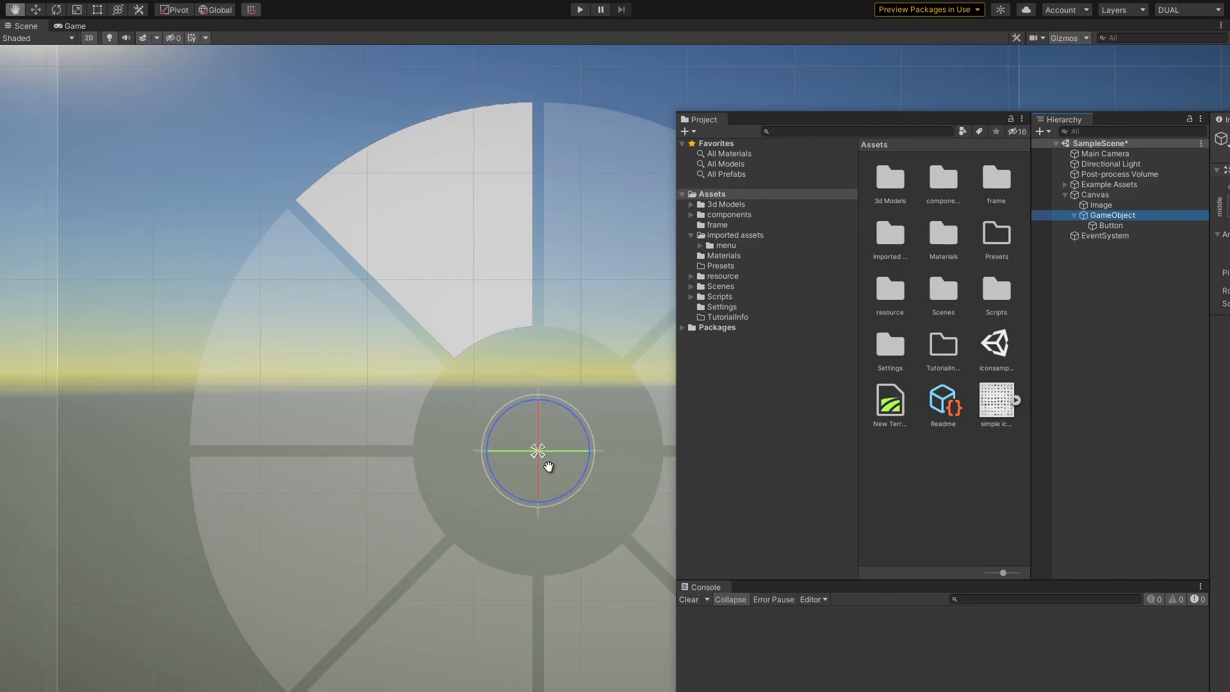
drag(550, 467, 471, 408)
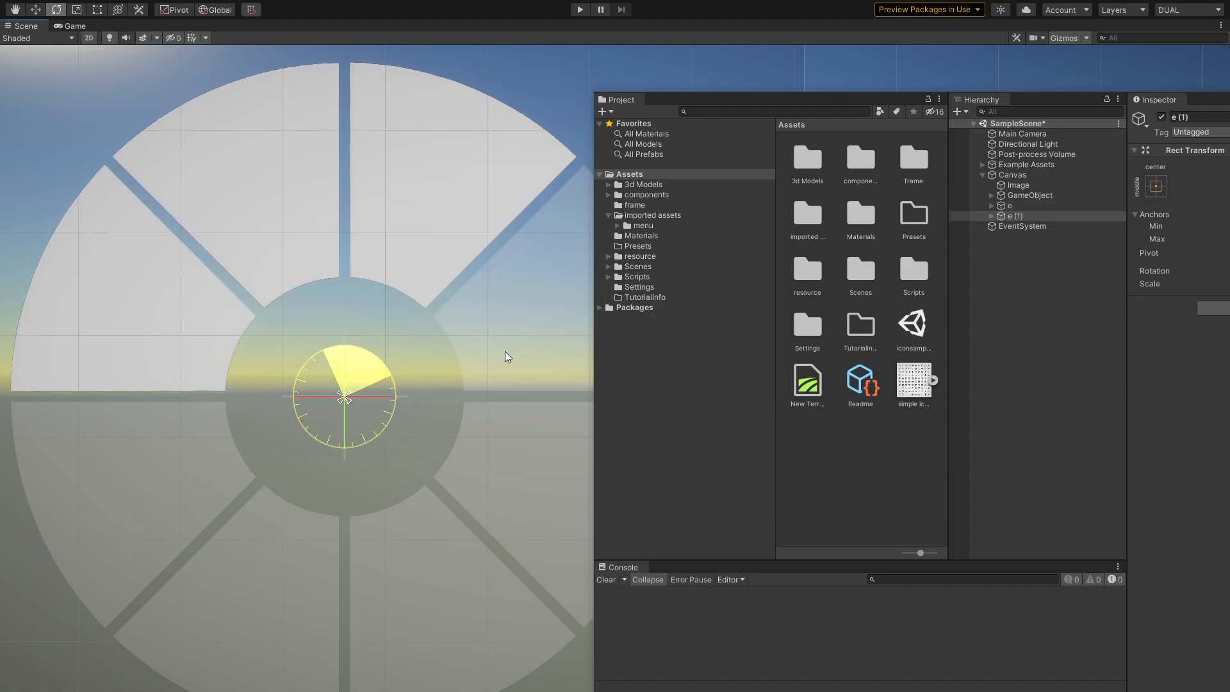
click(71, 26)
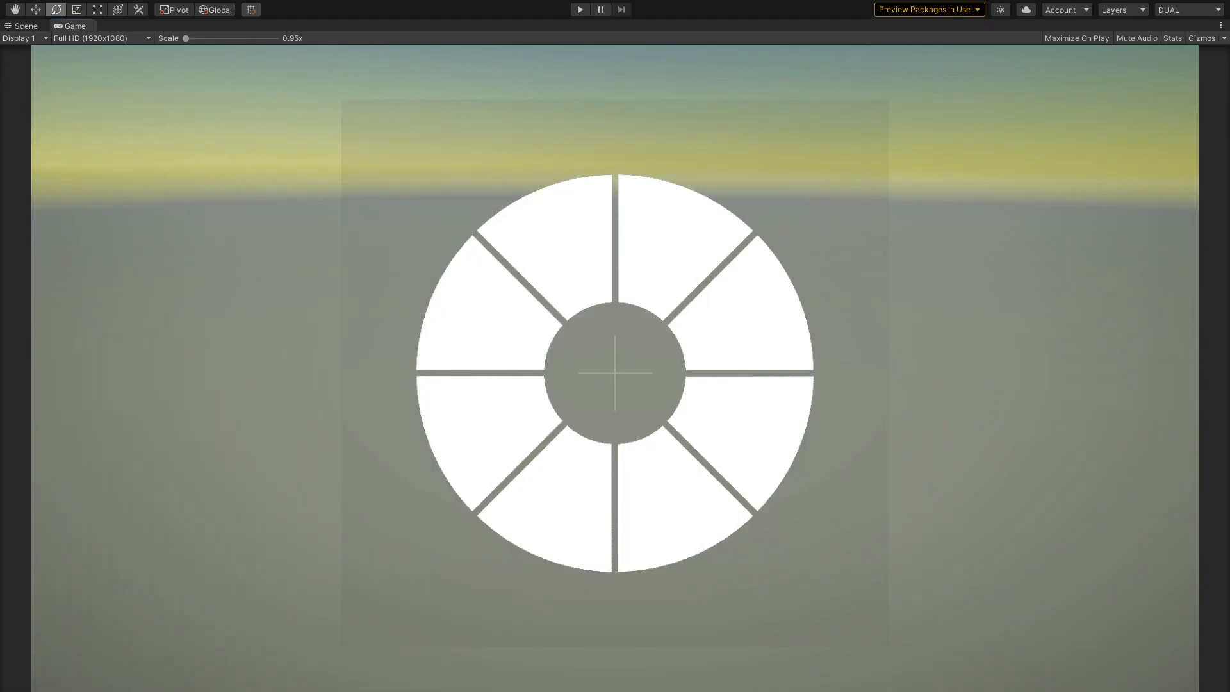
mouse_move(568, 493)
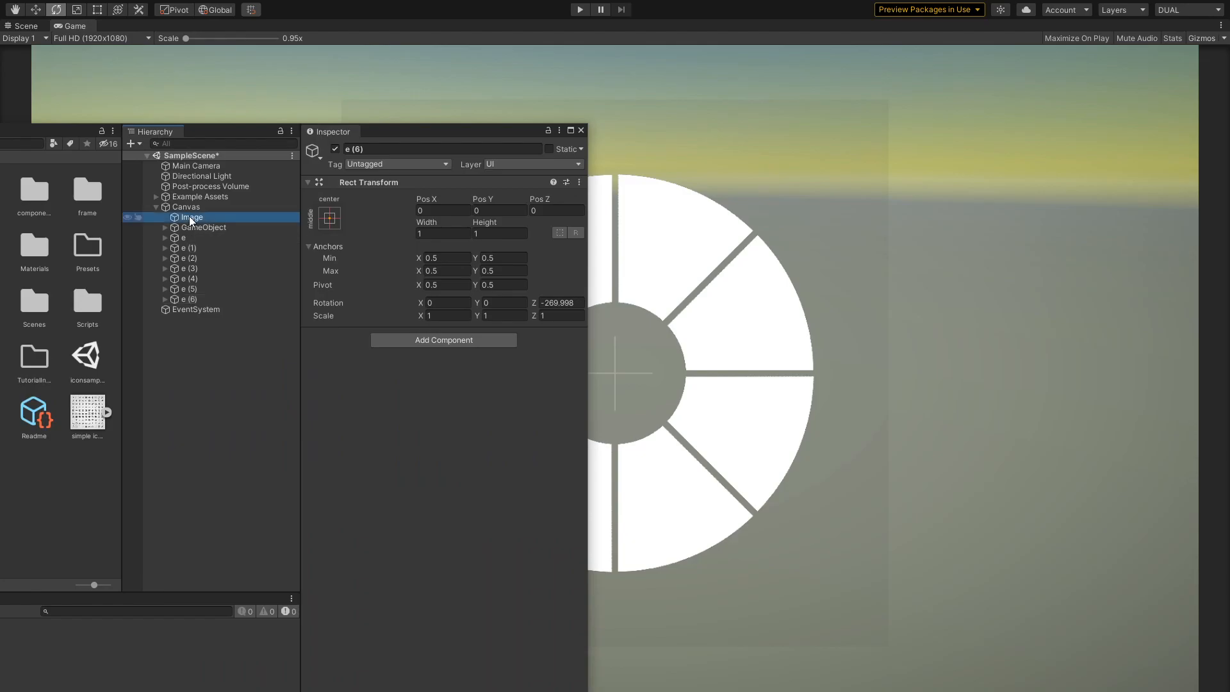
Step: Disable the circle guide image and add a full-screen 1920 by 1080 dark grey image behind the ring
click(189, 218)
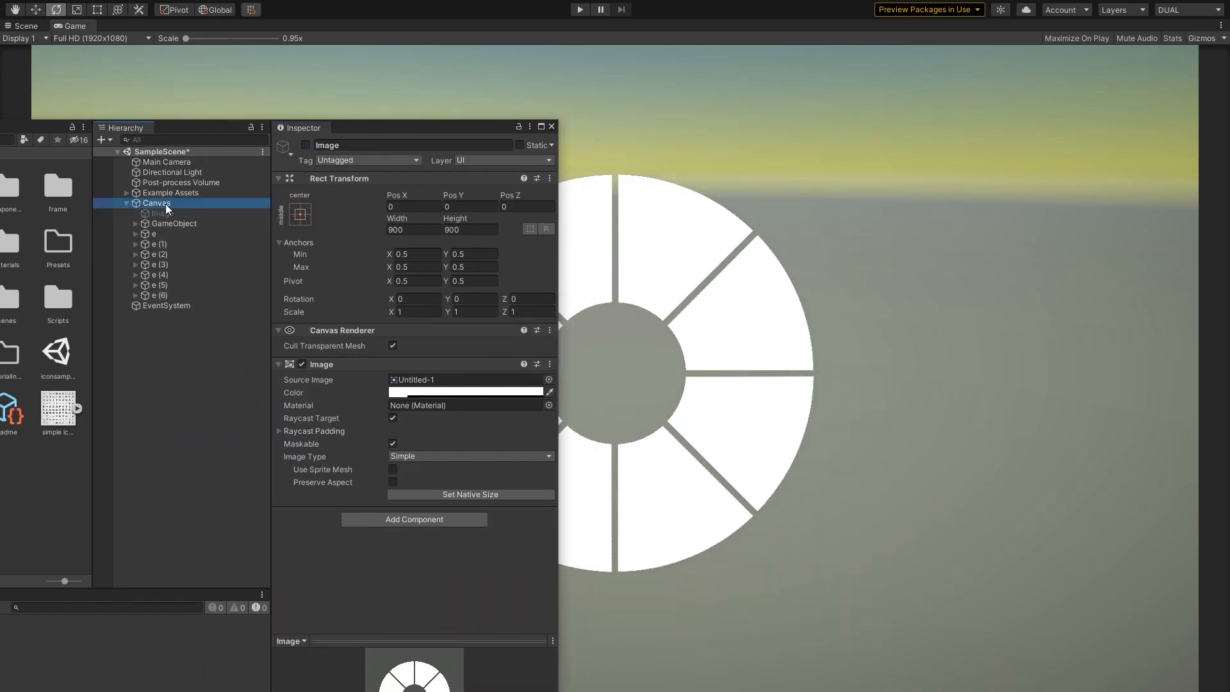
right_click(156, 203)
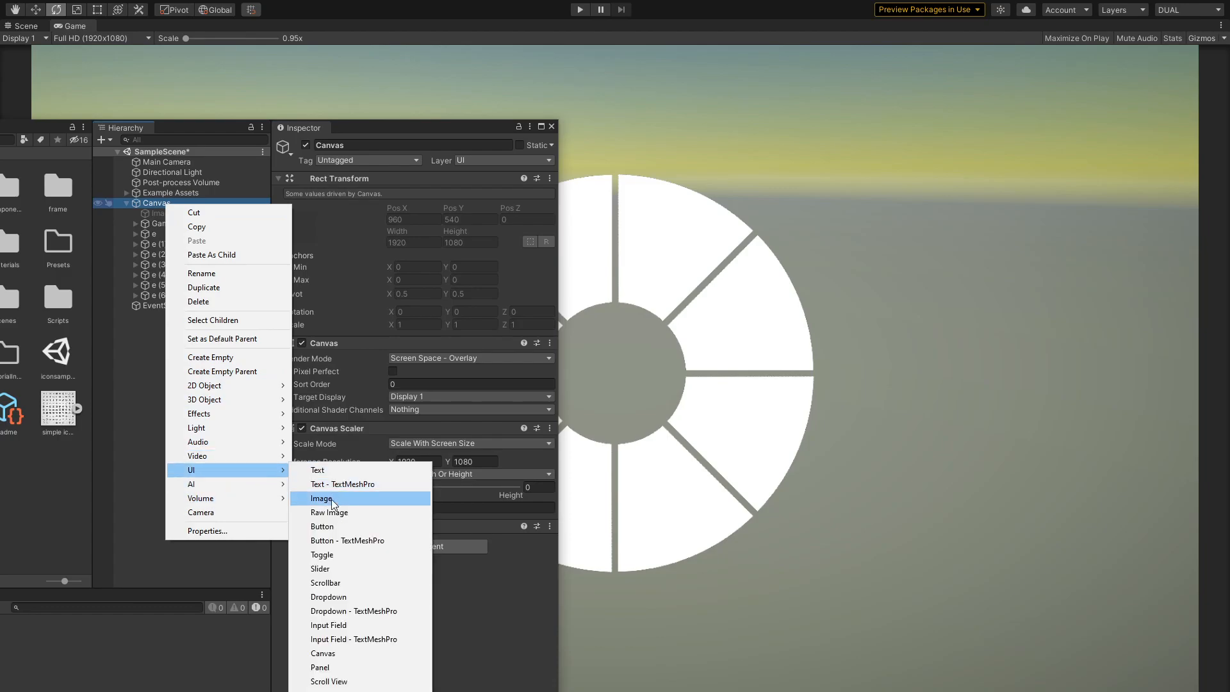
click(322, 498)
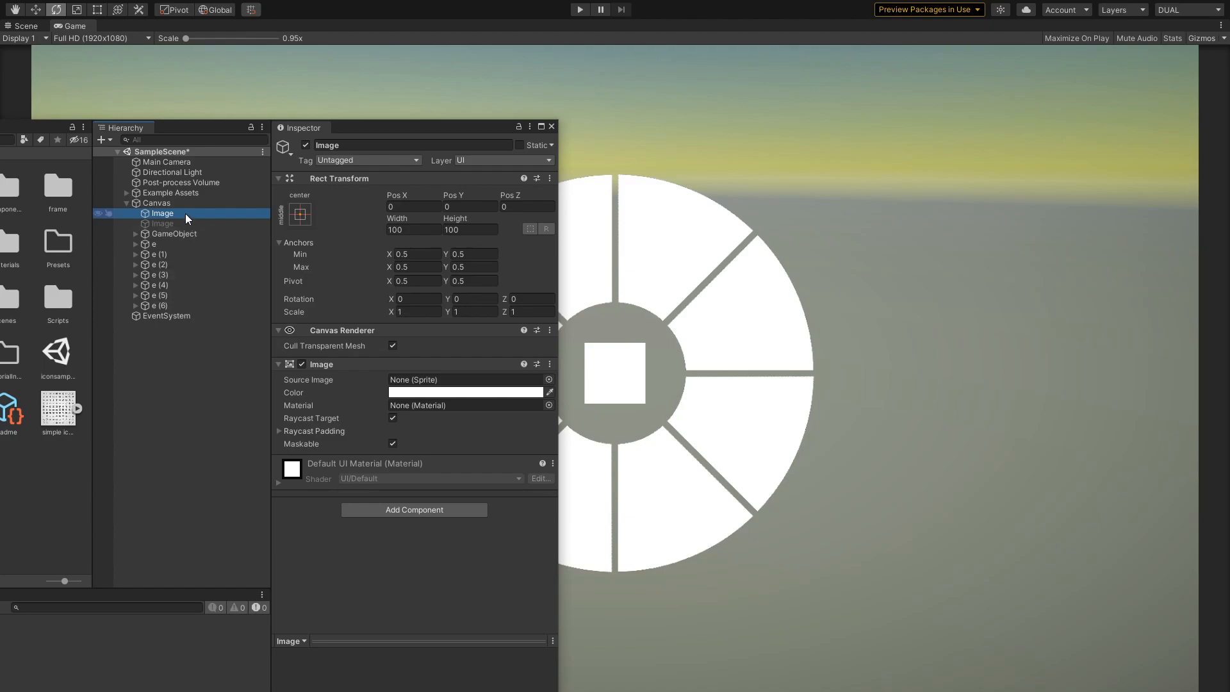
click(465, 392)
text(1080)
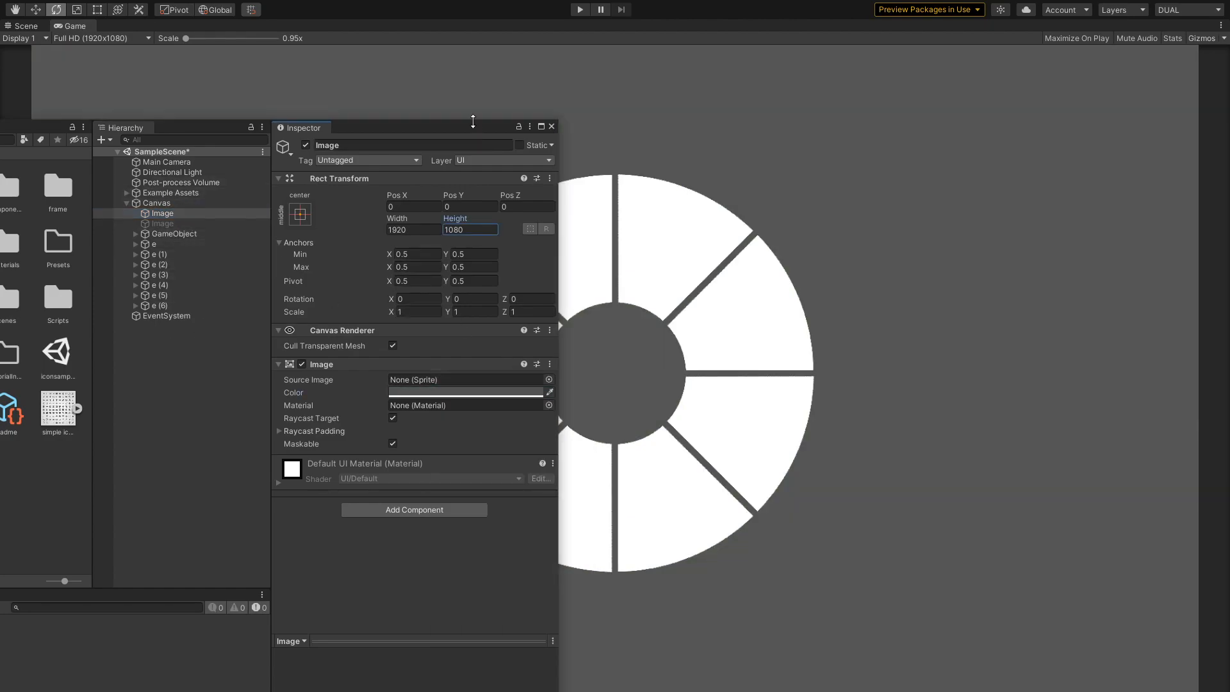
click(74, 26)
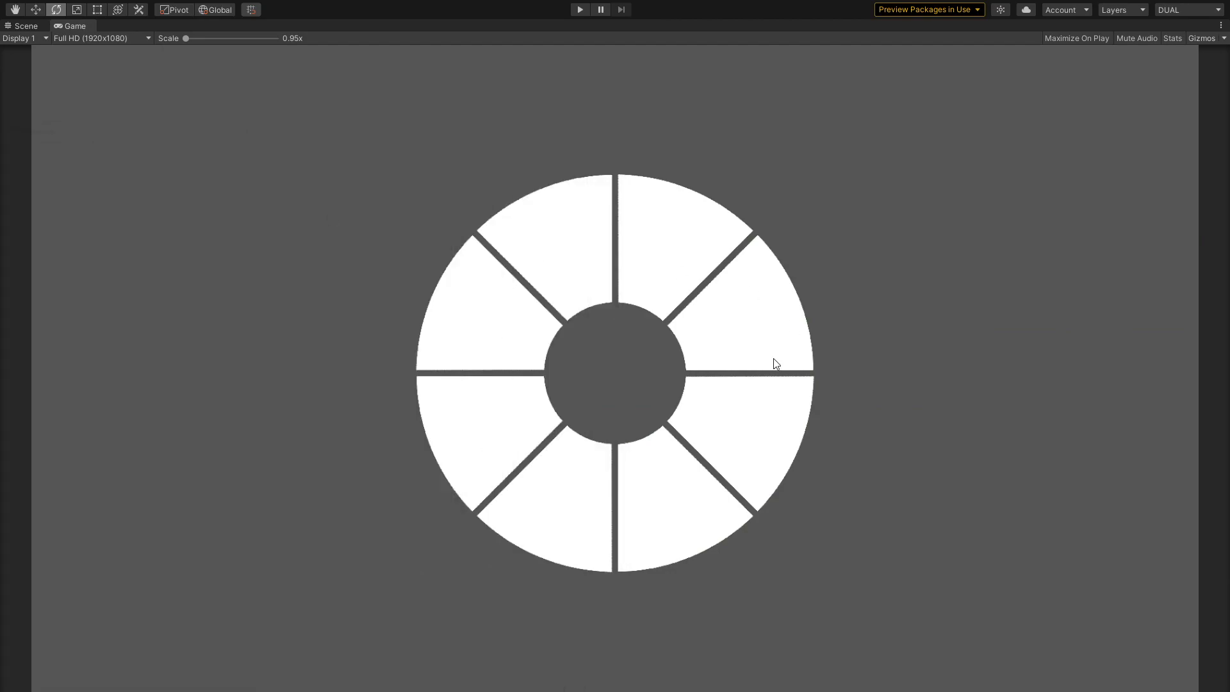
mouse_move(579, 9)
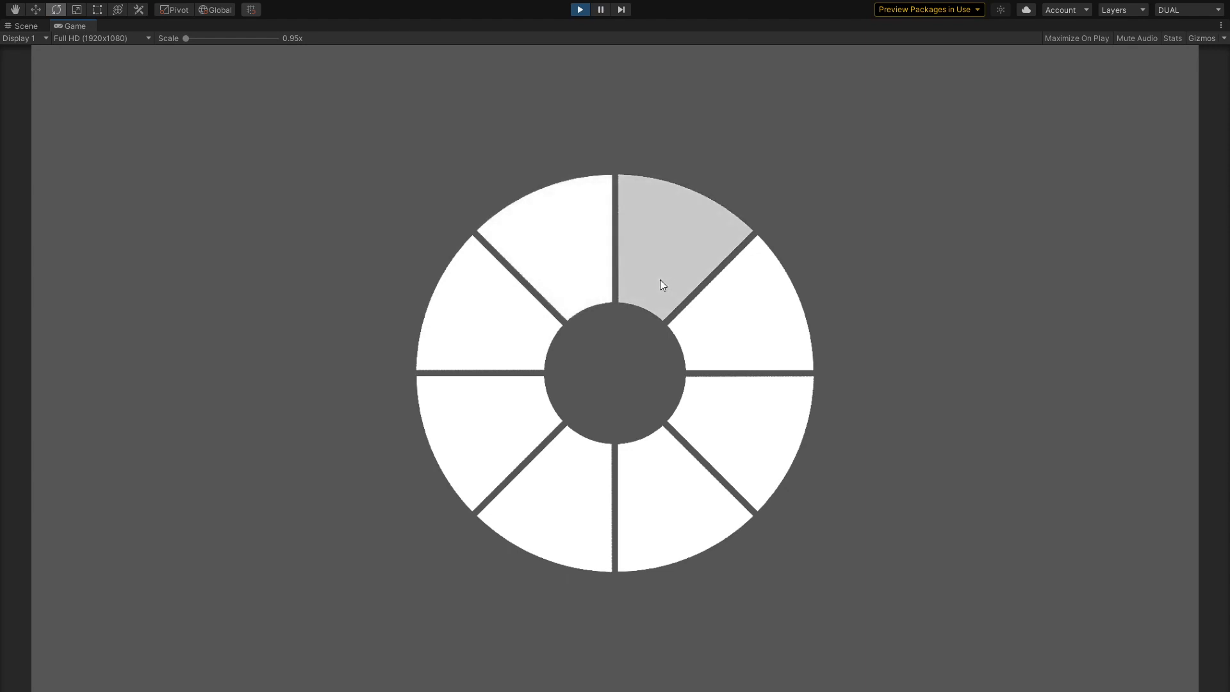
mouse_move(580, 222)
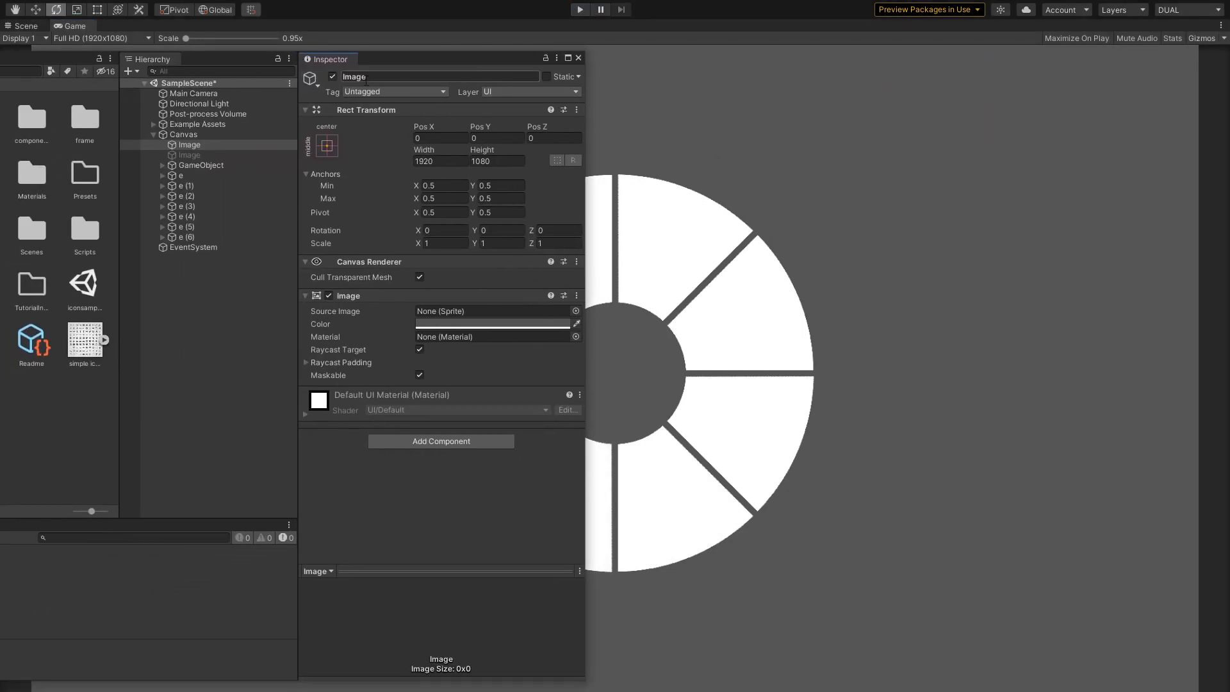
Step: Select all eight wedge Button children together and attach NewBehaviourScript with Aa 0.5 to them
click(268, 146)
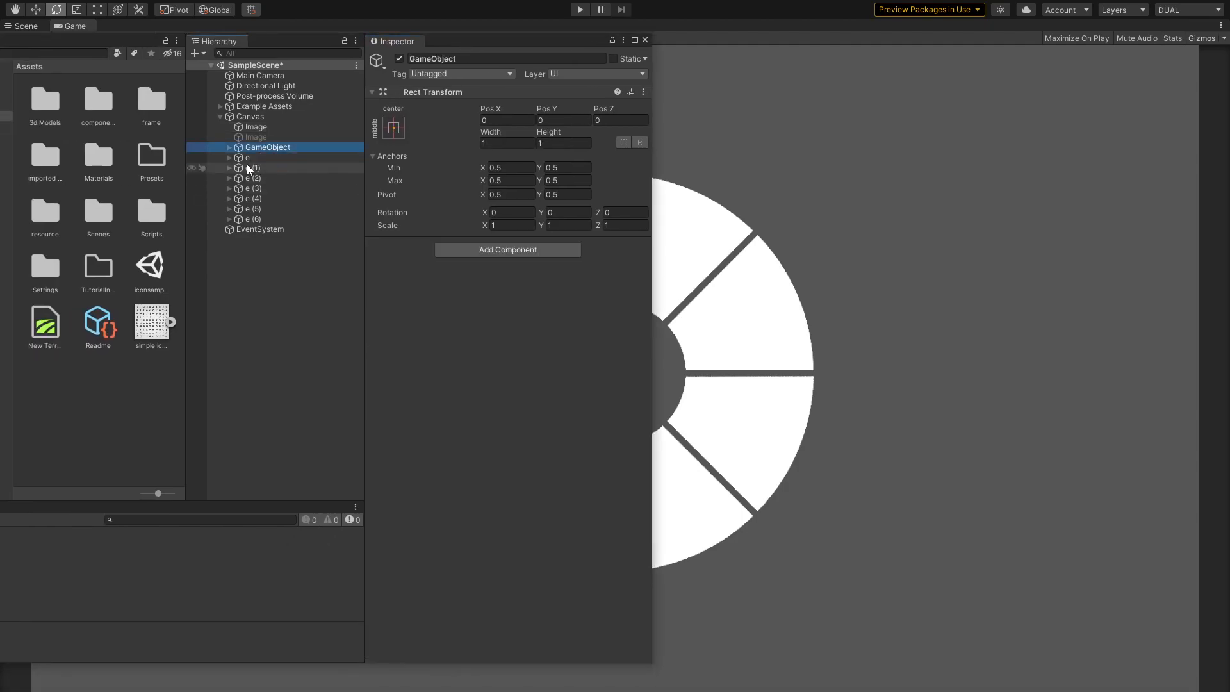
click(248, 166)
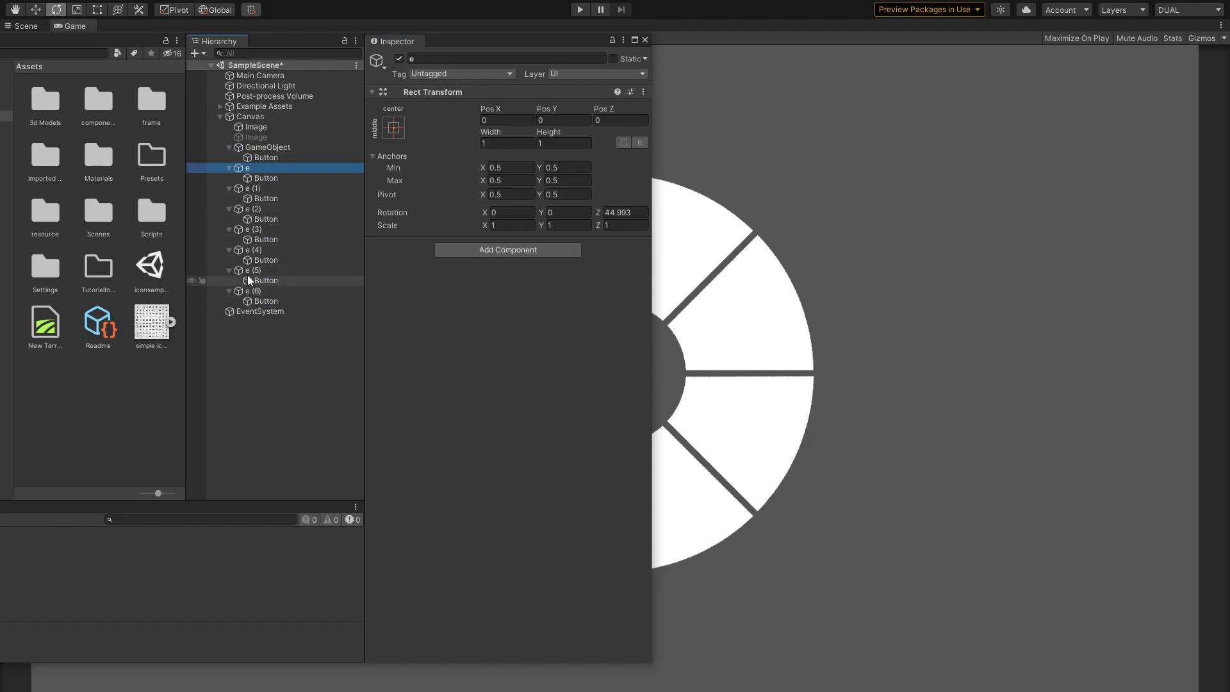
click(267, 178)
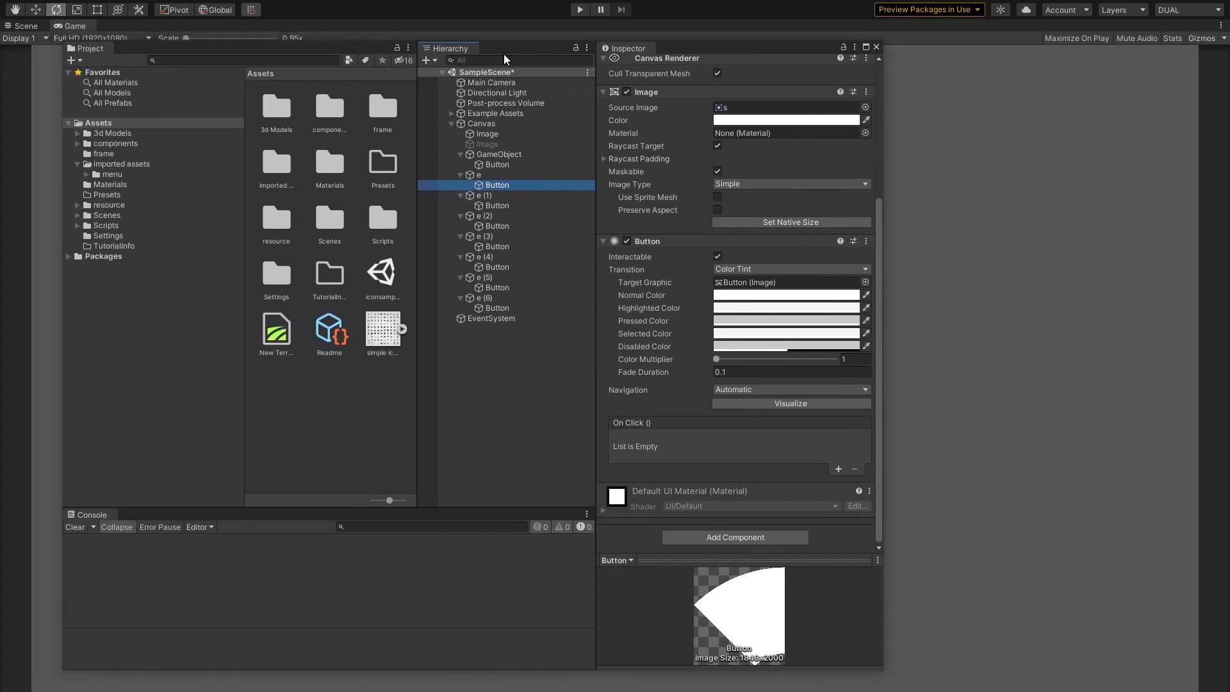
click(116, 174)
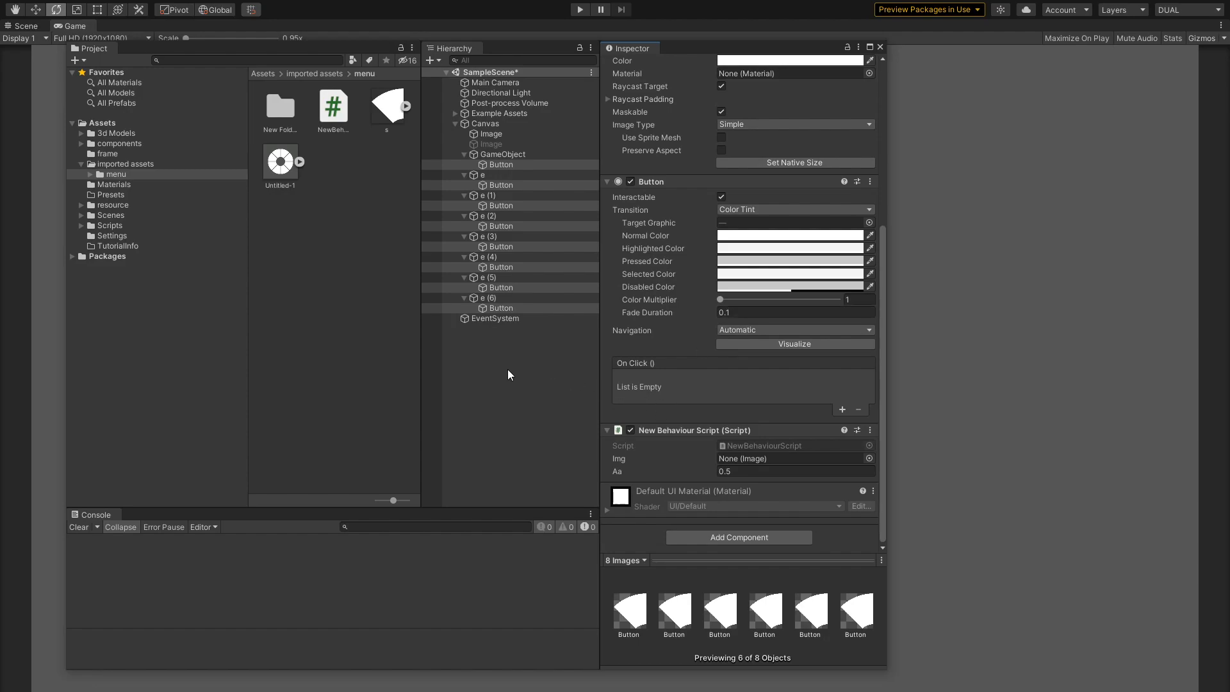
click(333, 106)
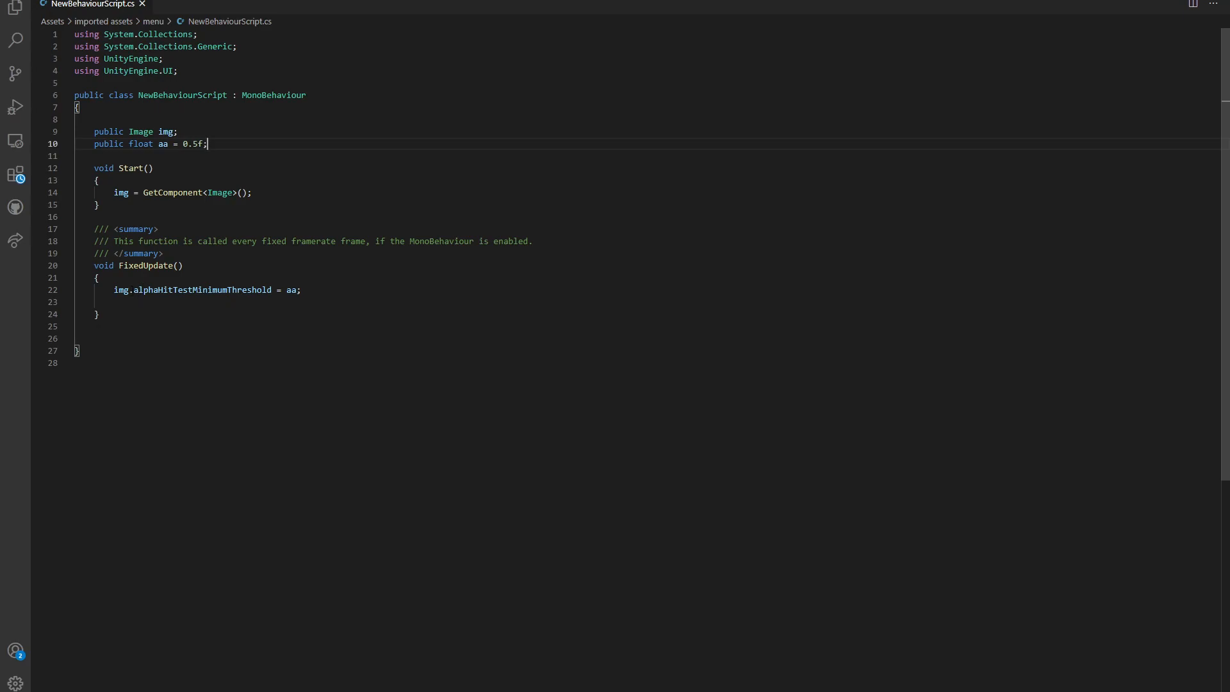
Step: Move the threshold assignment into Start as alphaHitTestMinimumThreshold = 0.5f, removing the aa field and FixedUpdate
double_click(180, 290)
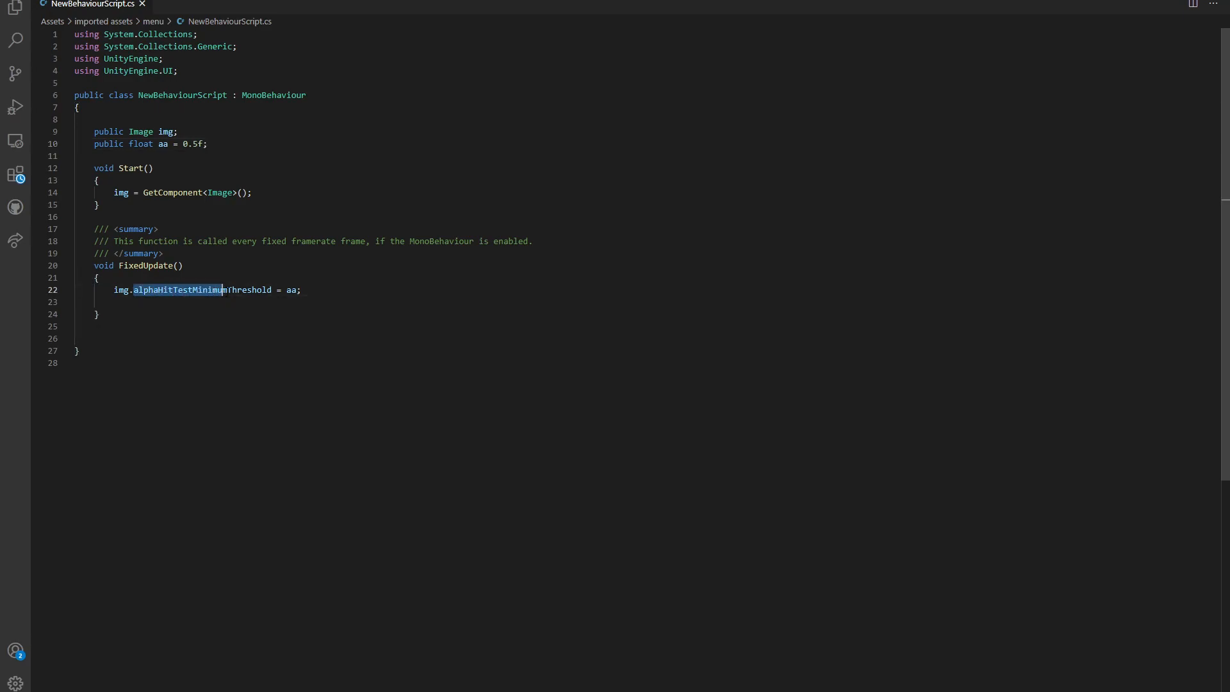
double_click(292, 290)
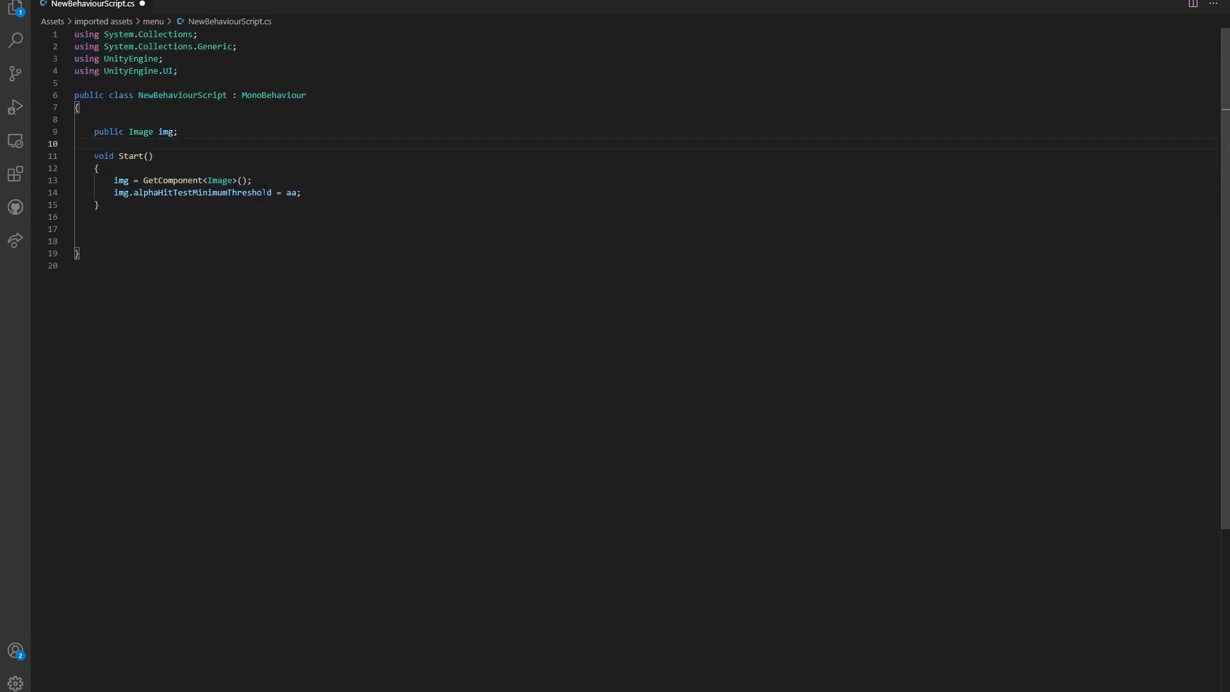
key(Backspace)
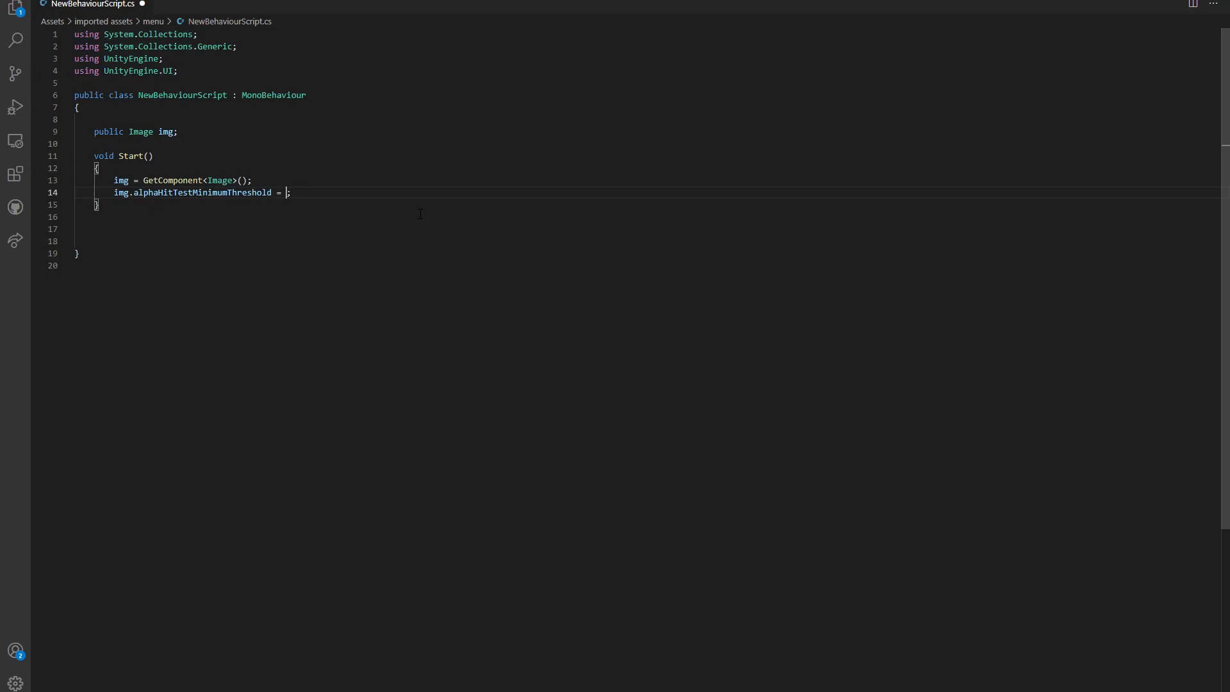
text(0.5f)
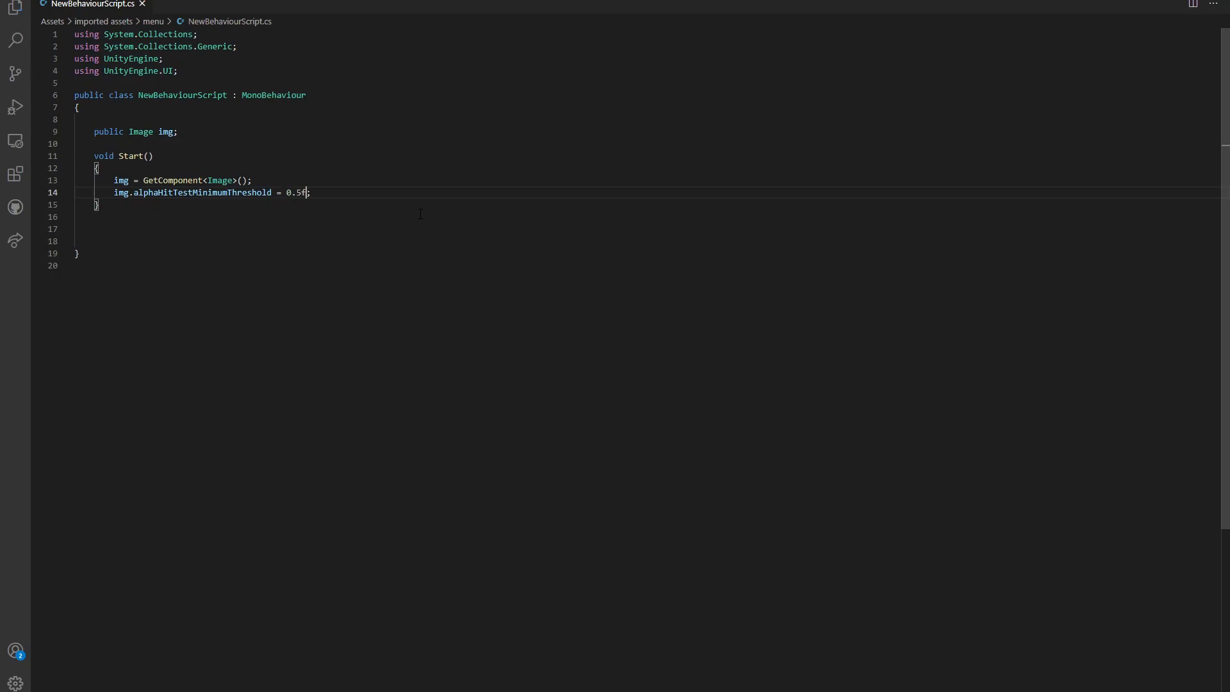
key(ctrl+a)
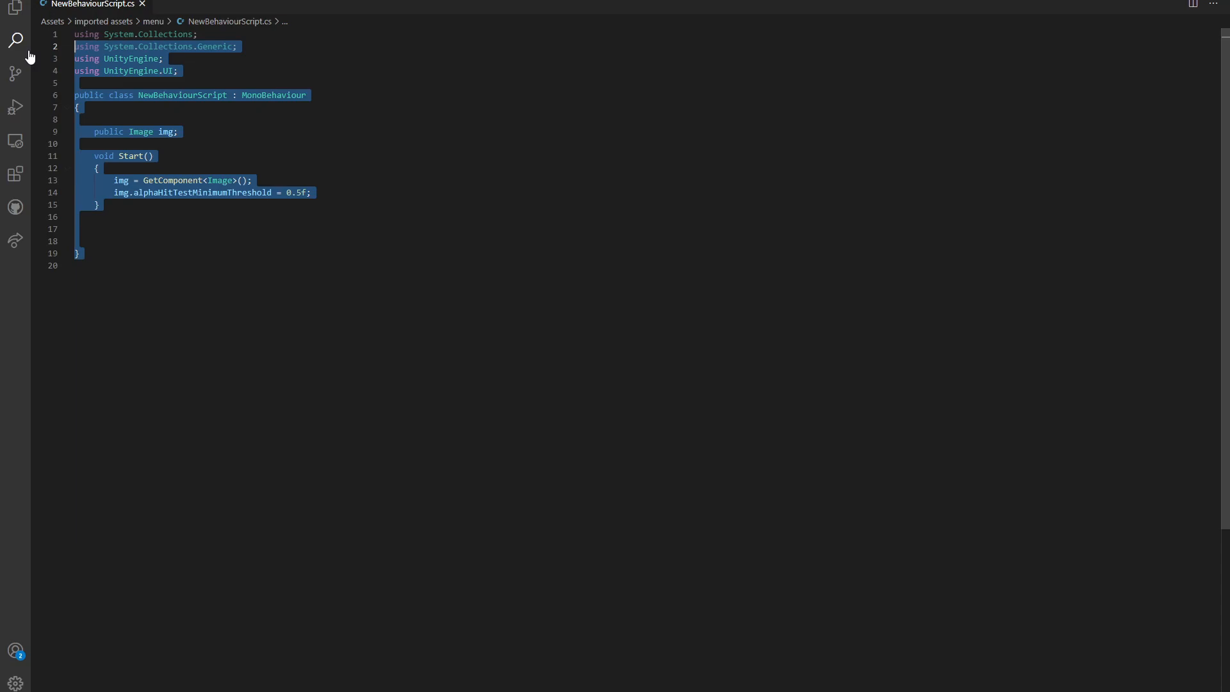